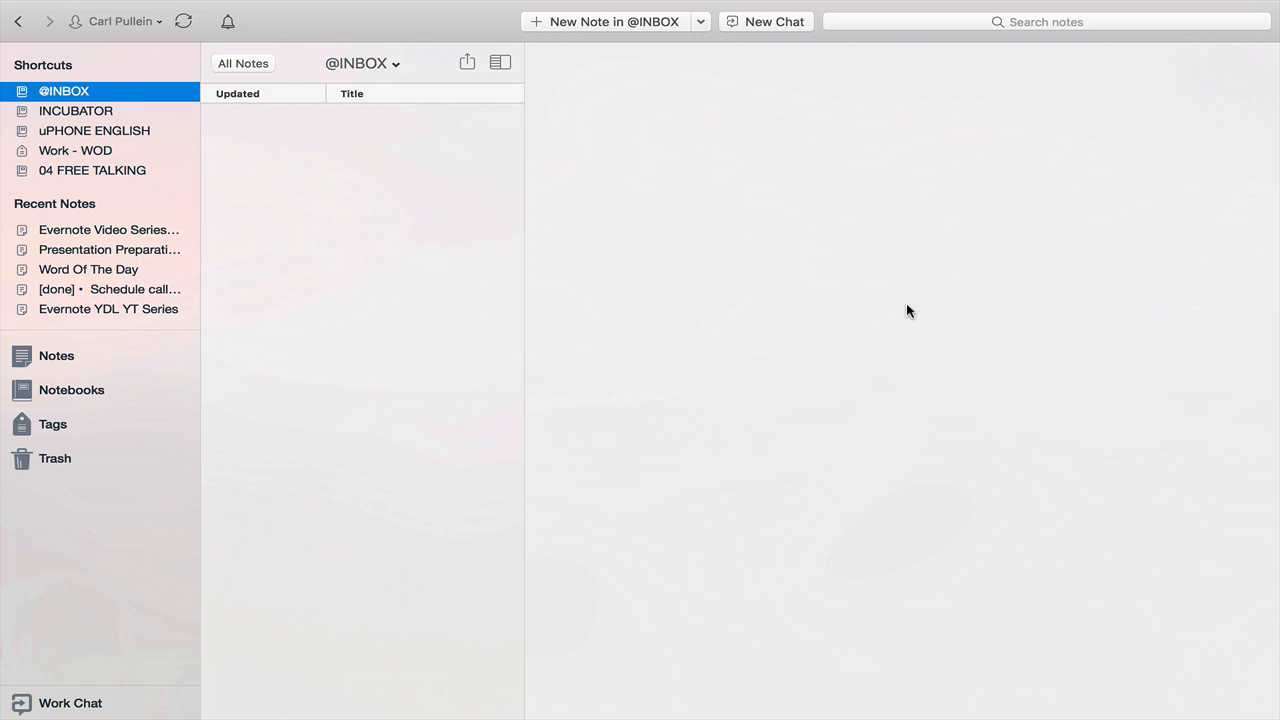
pyautogui.moveTo(173, 380)
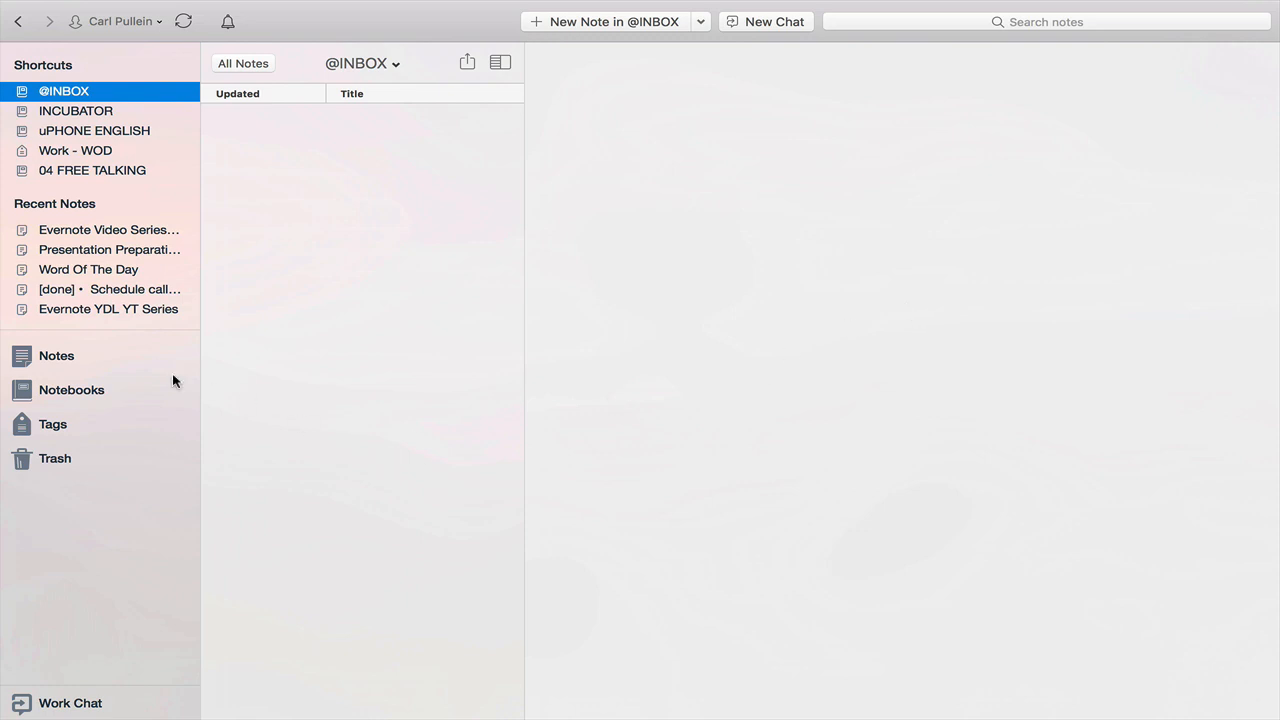
pyautogui.click(56, 355)
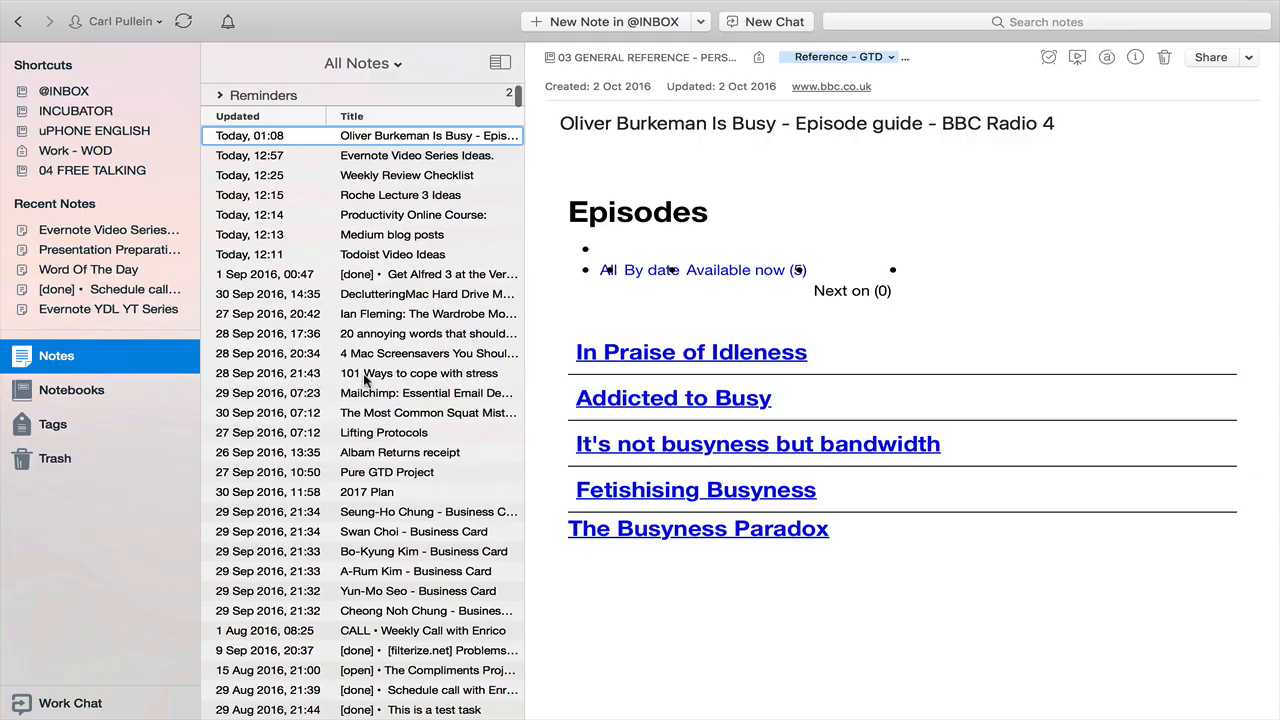
pyautogui.scroll(-3)
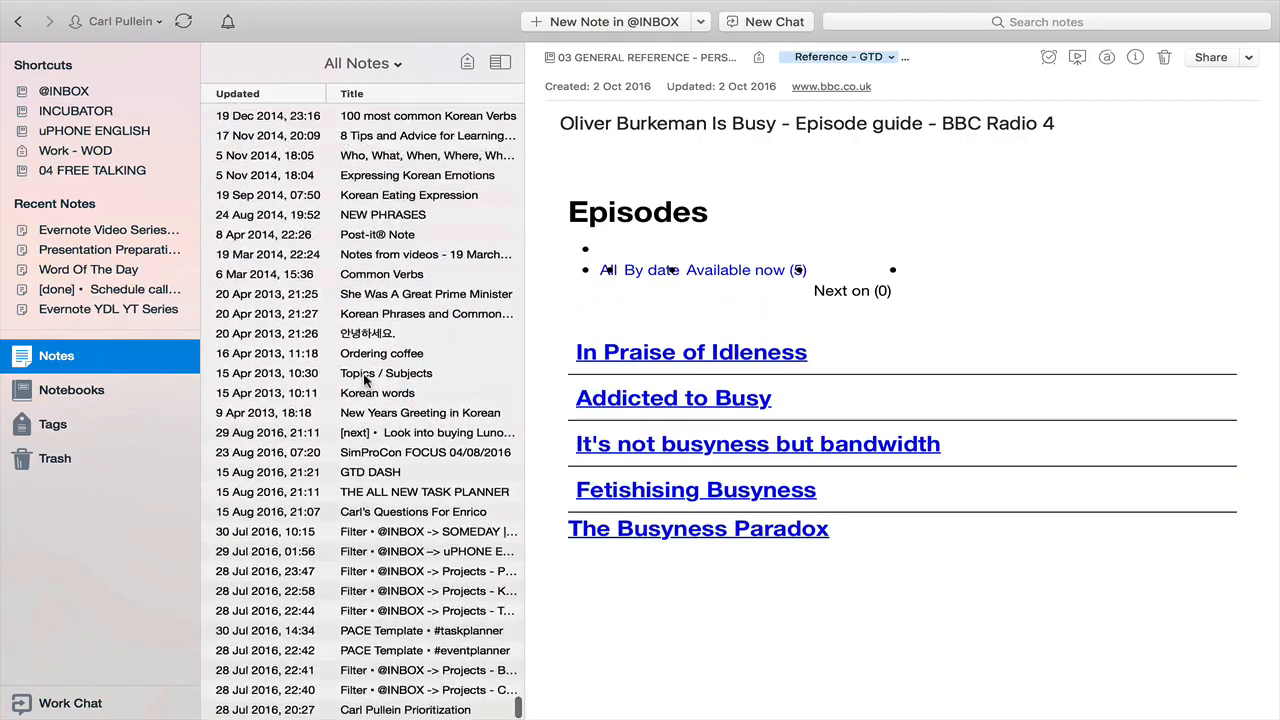
pyautogui.scroll(-3)
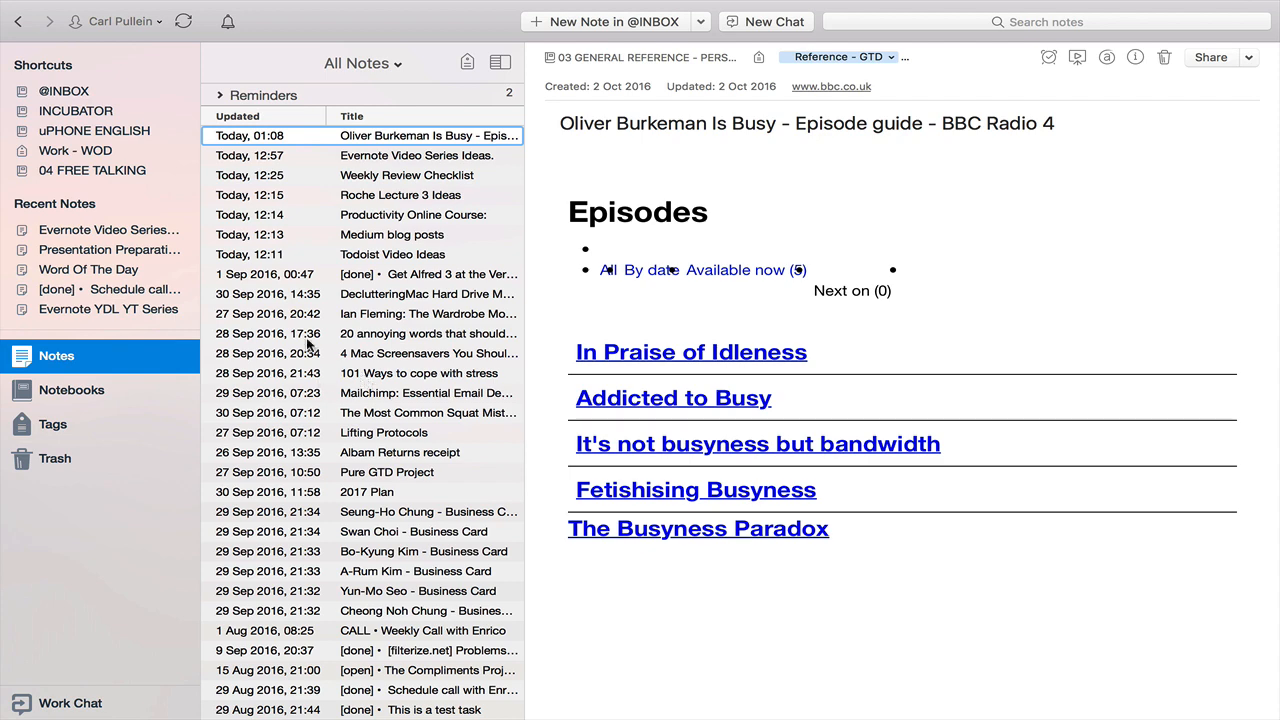
pyautogui.click(63, 91)
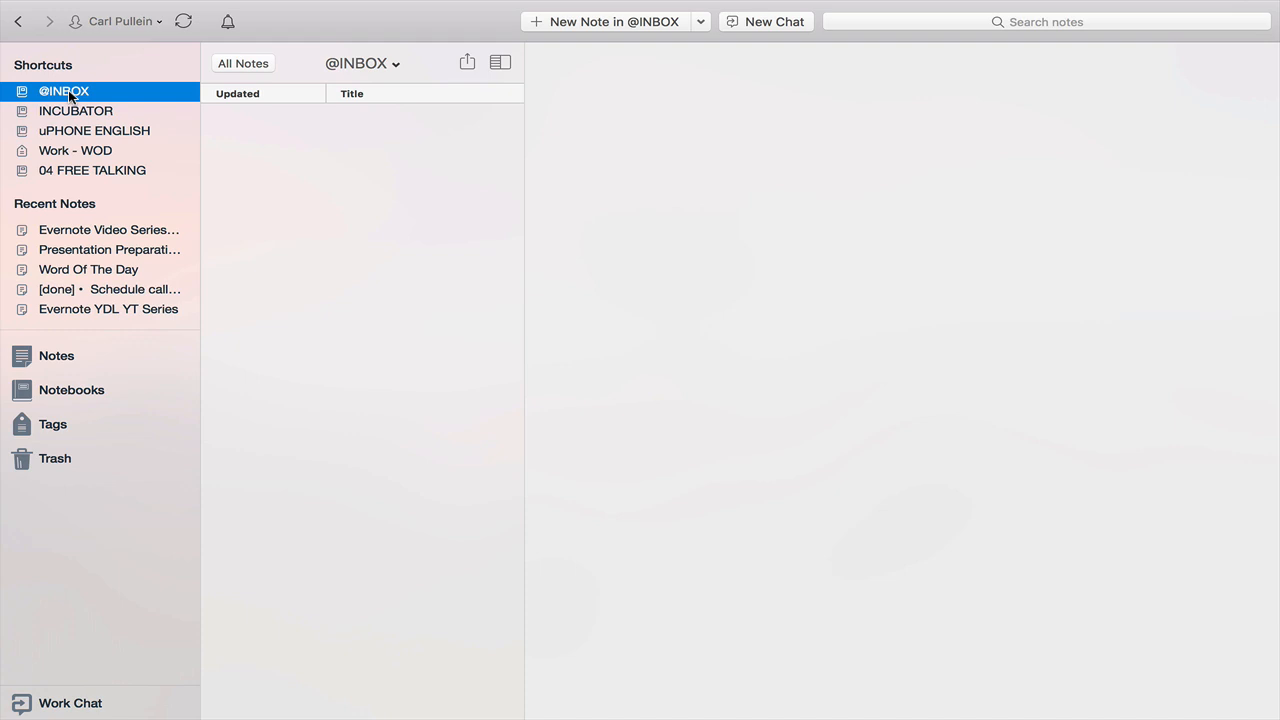
pyautogui.moveTo(265, 219)
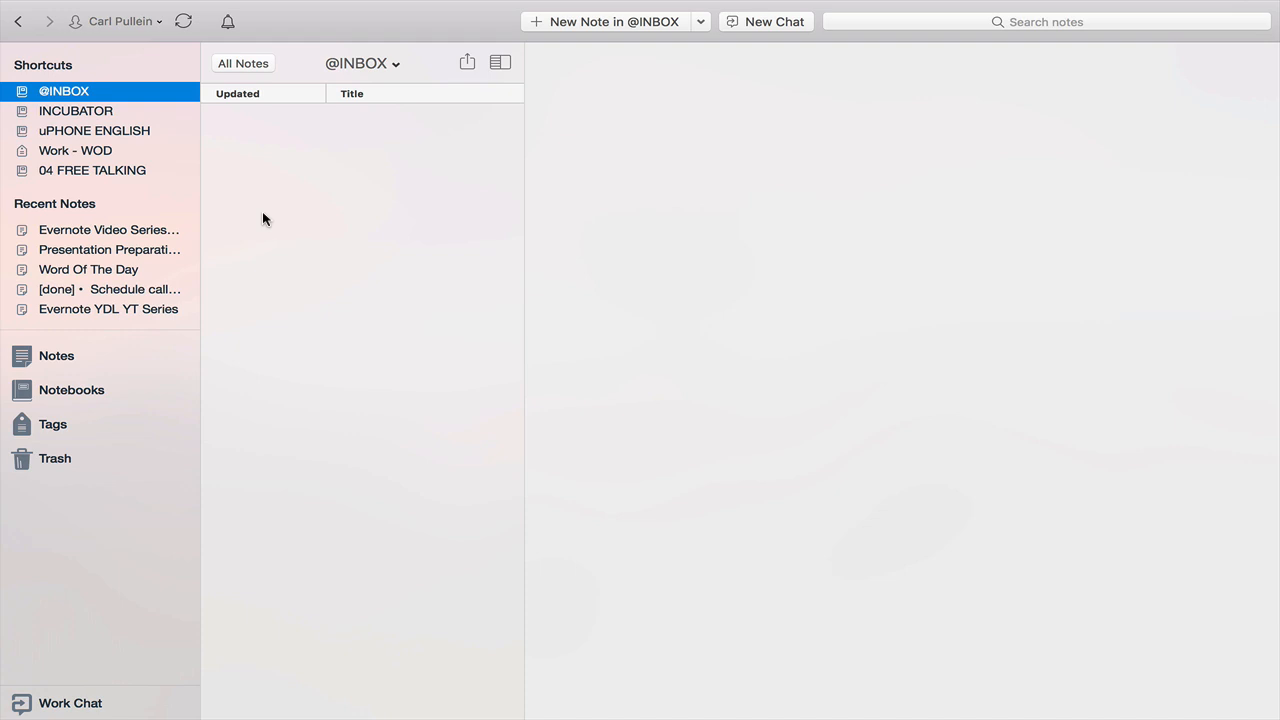
pyautogui.click(52, 424)
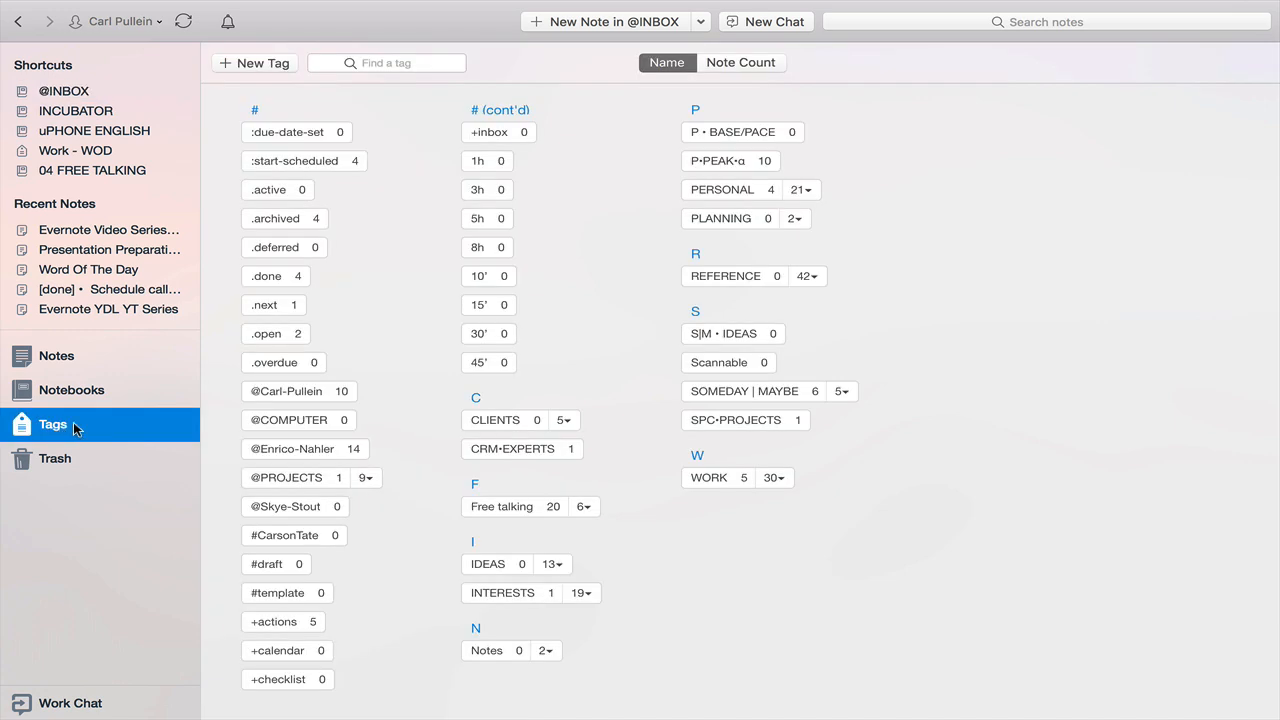
pyautogui.moveTo(538, 520)
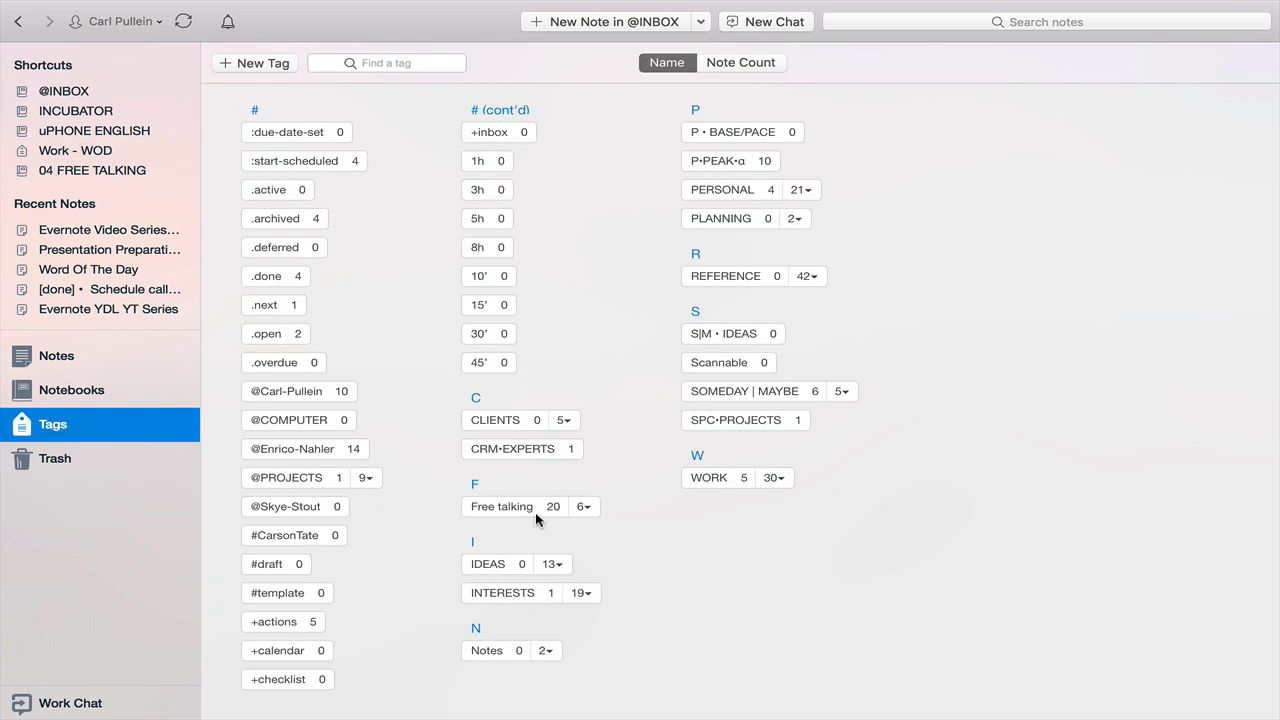
pyautogui.moveTo(559, 537)
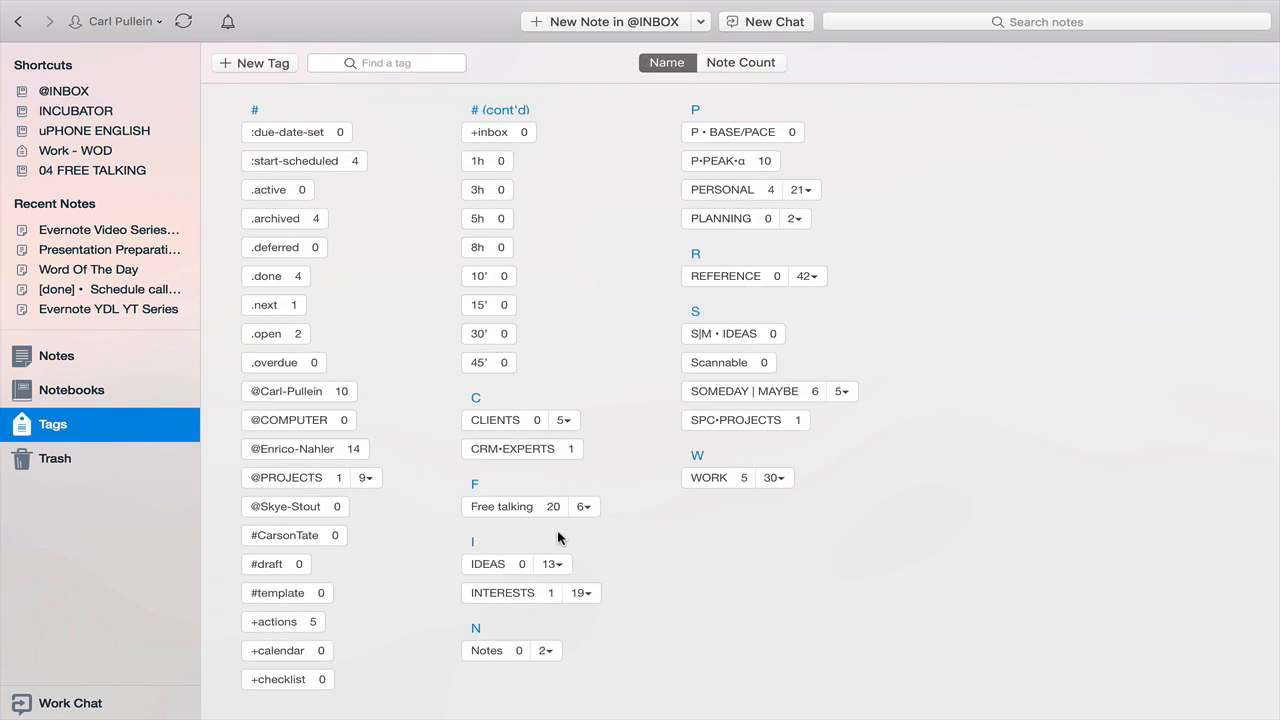
pyautogui.moveTo(169, 529)
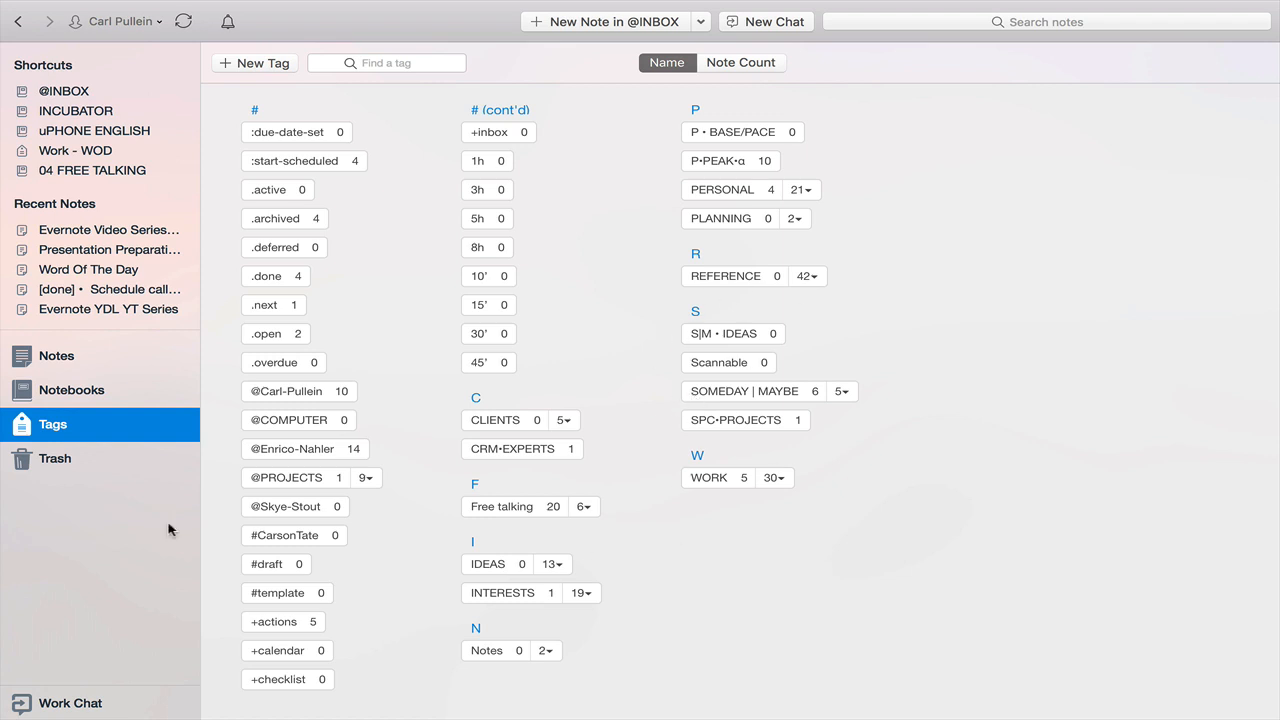
pyautogui.click(56, 355)
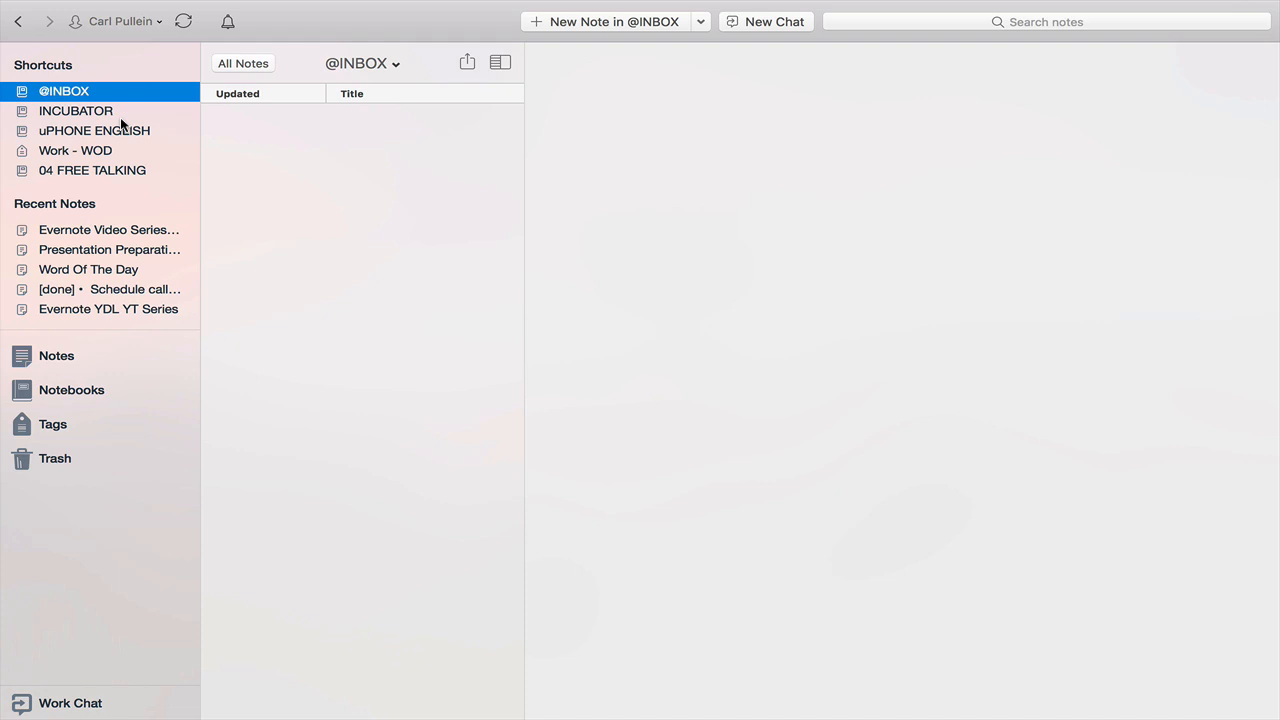
pyautogui.moveTo(843, 293)
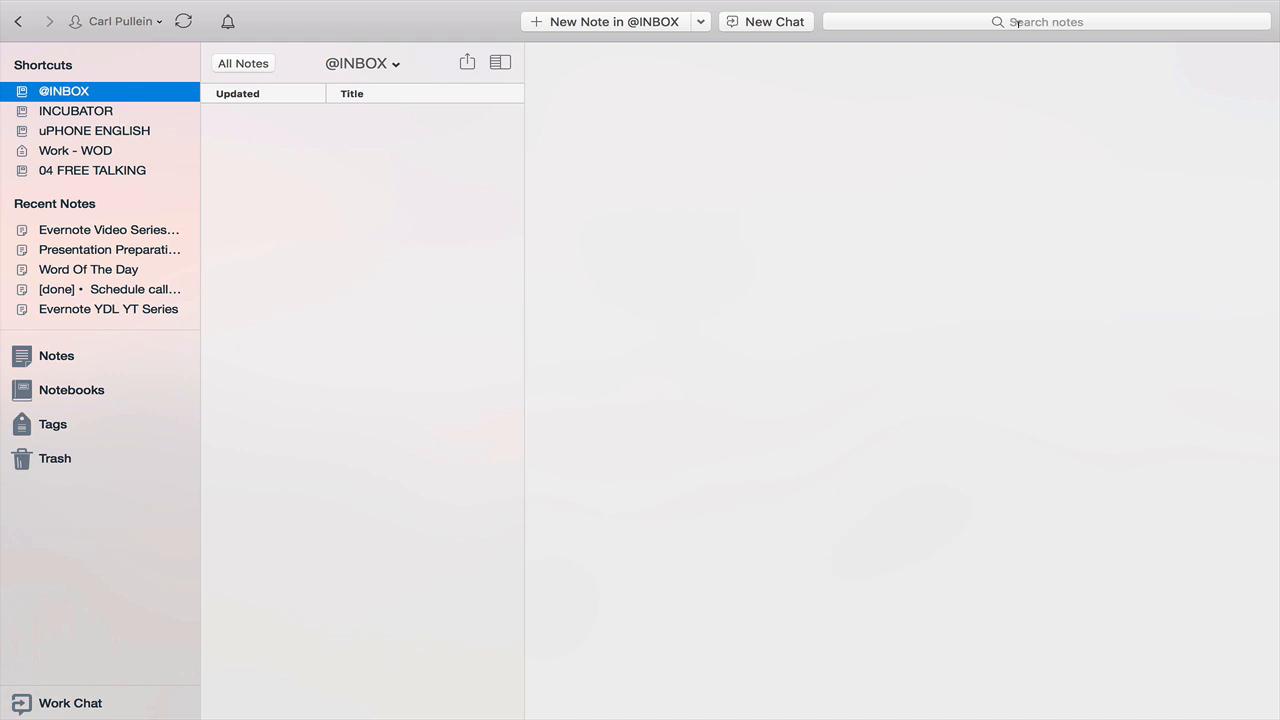
# Expand the INTERESTS tag and filter notes by Interests - James Bond (148 notes)
pyautogui.click(1045, 21)
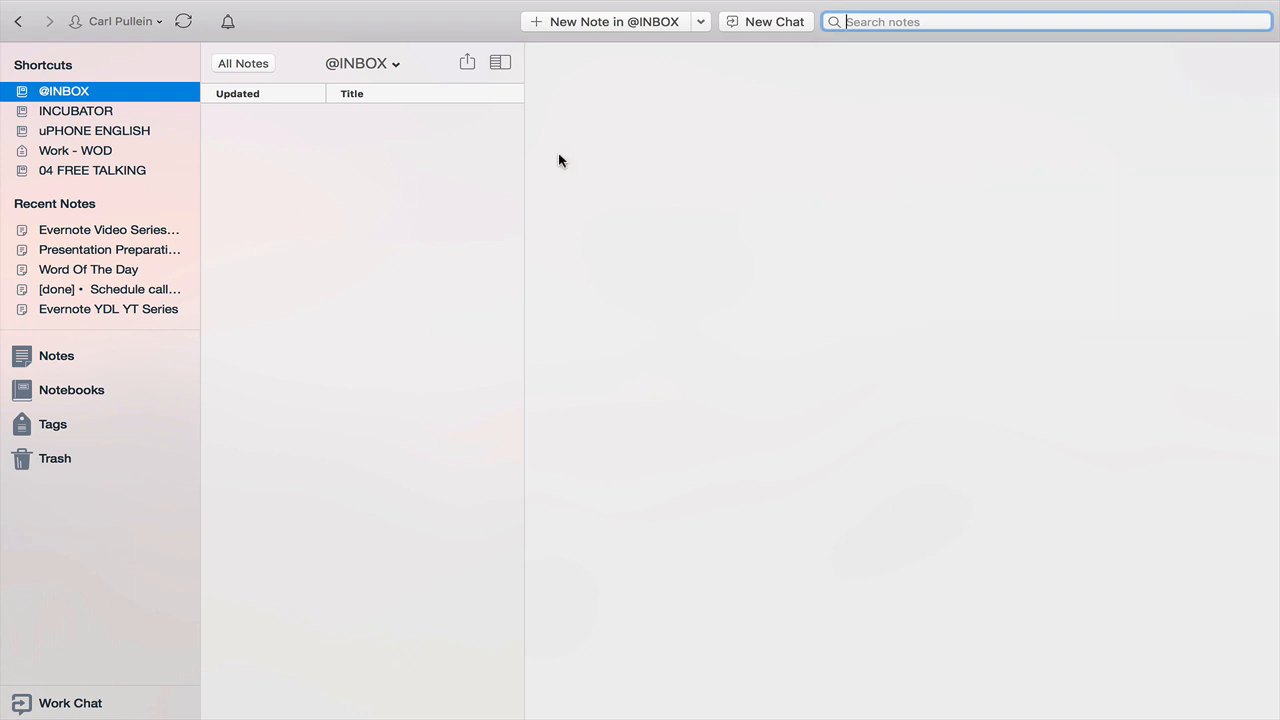
pyautogui.click(52, 424)
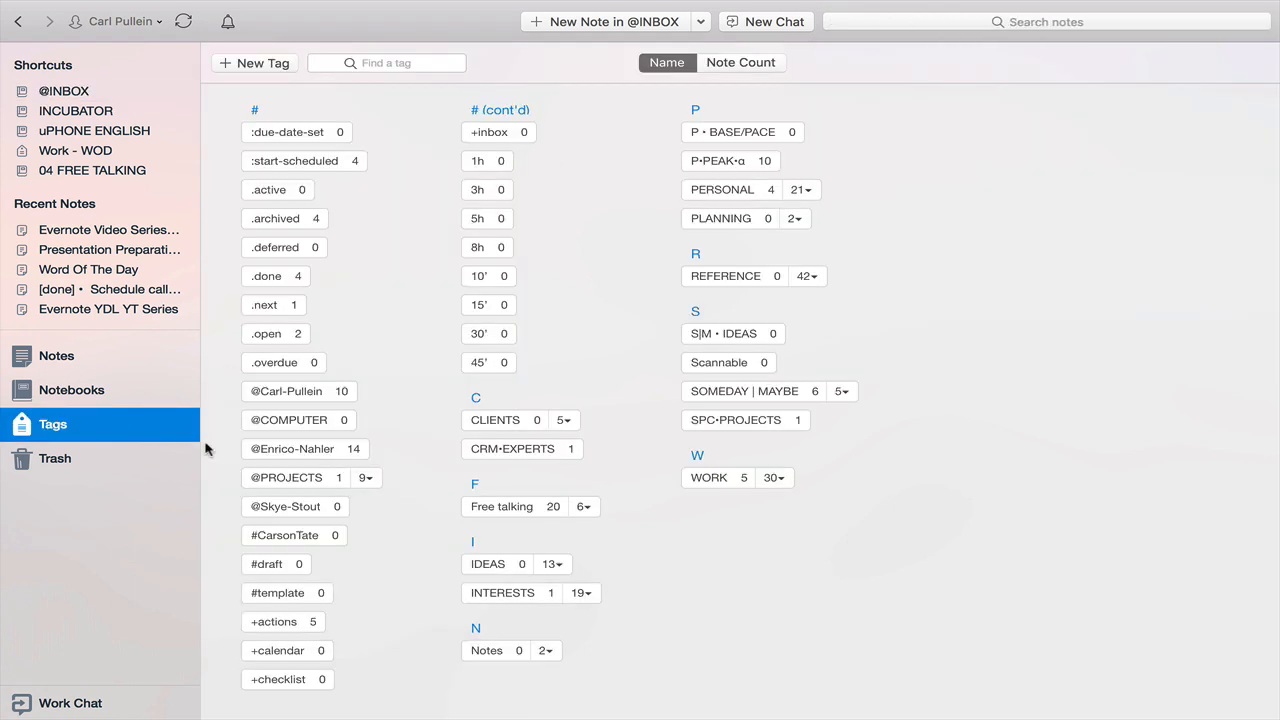
pyautogui.moveTo(417, 447)
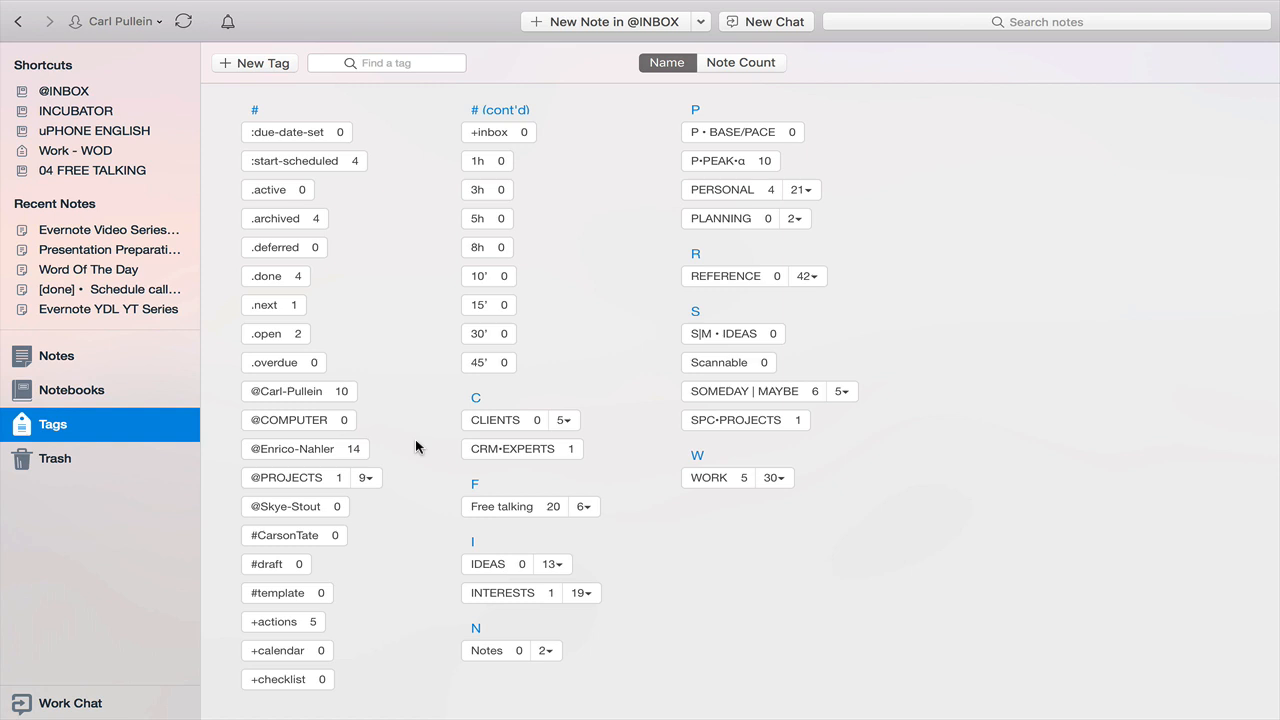
pyautogui.moveTo(530, 592)
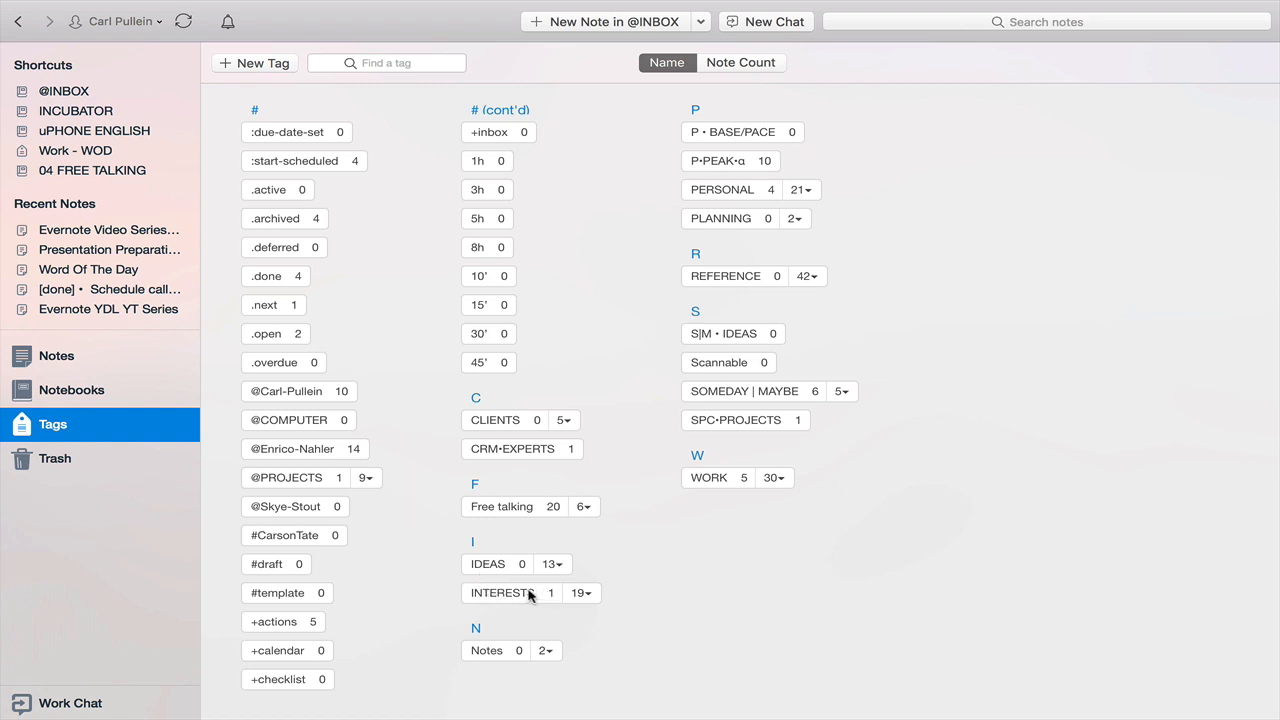
pyautogui.click(501, 592)
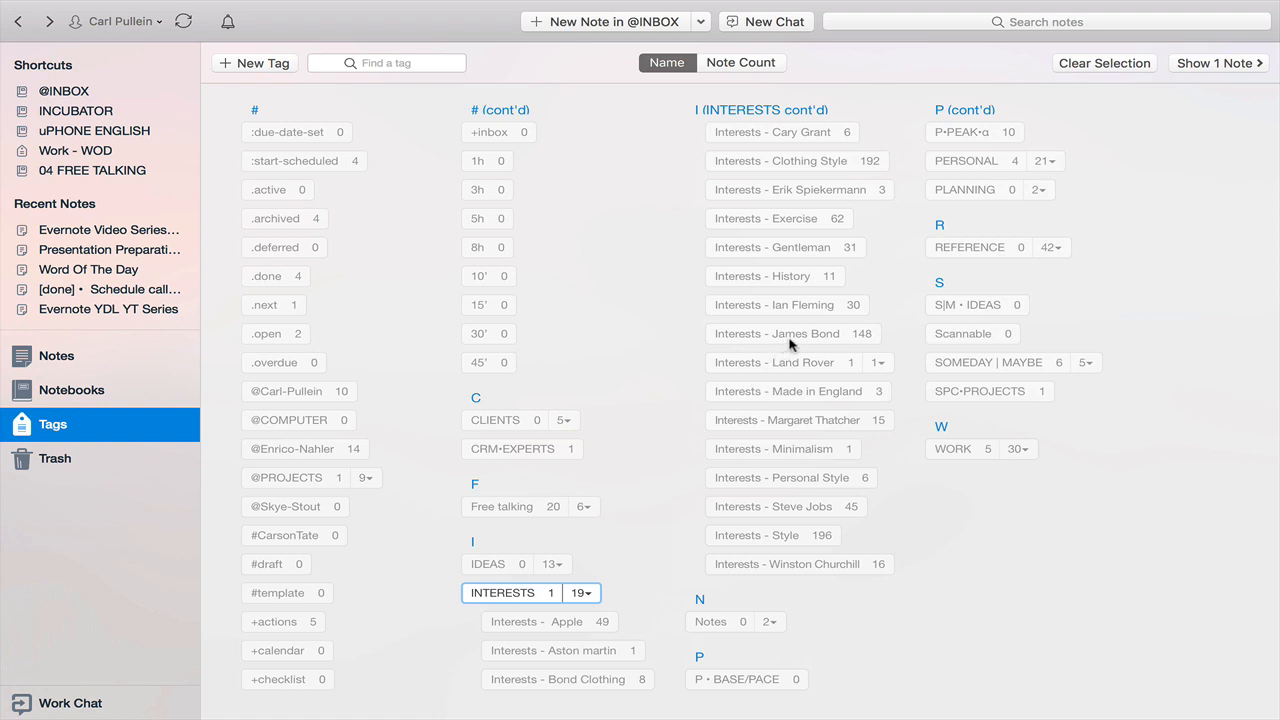
pyautogui.click(777, 333)
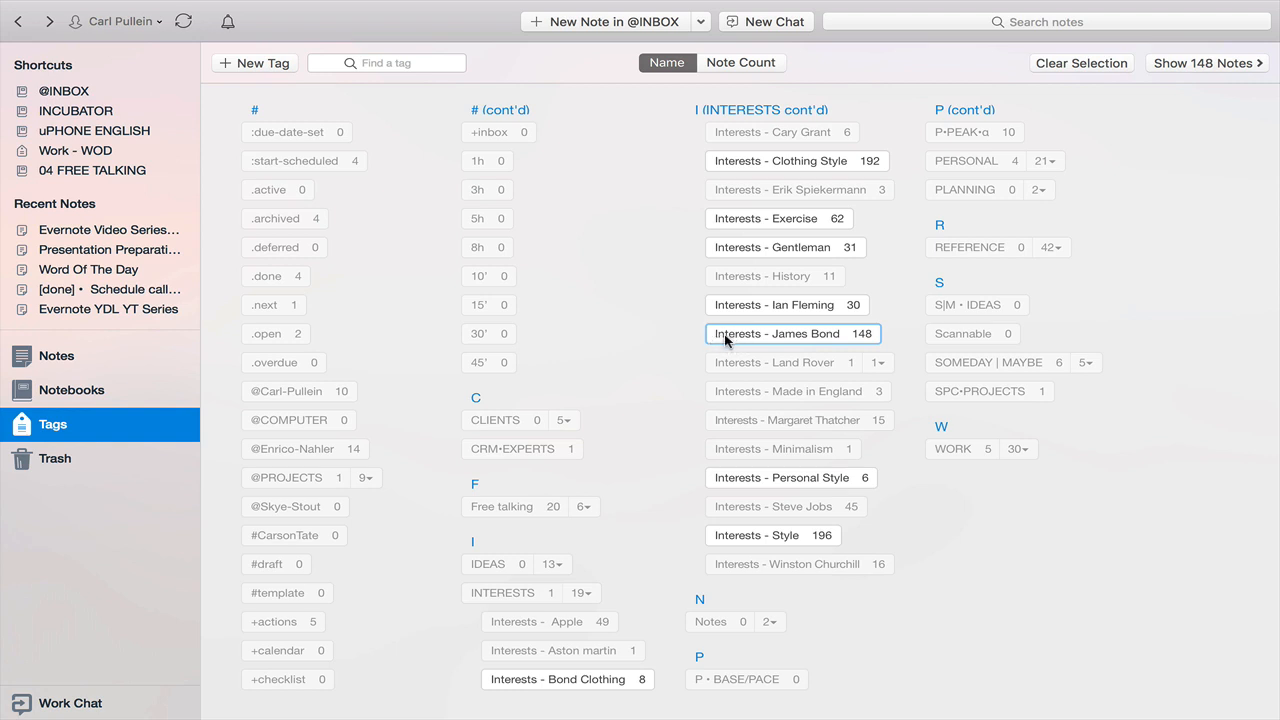
pyautogui.moveTo(727, 343)
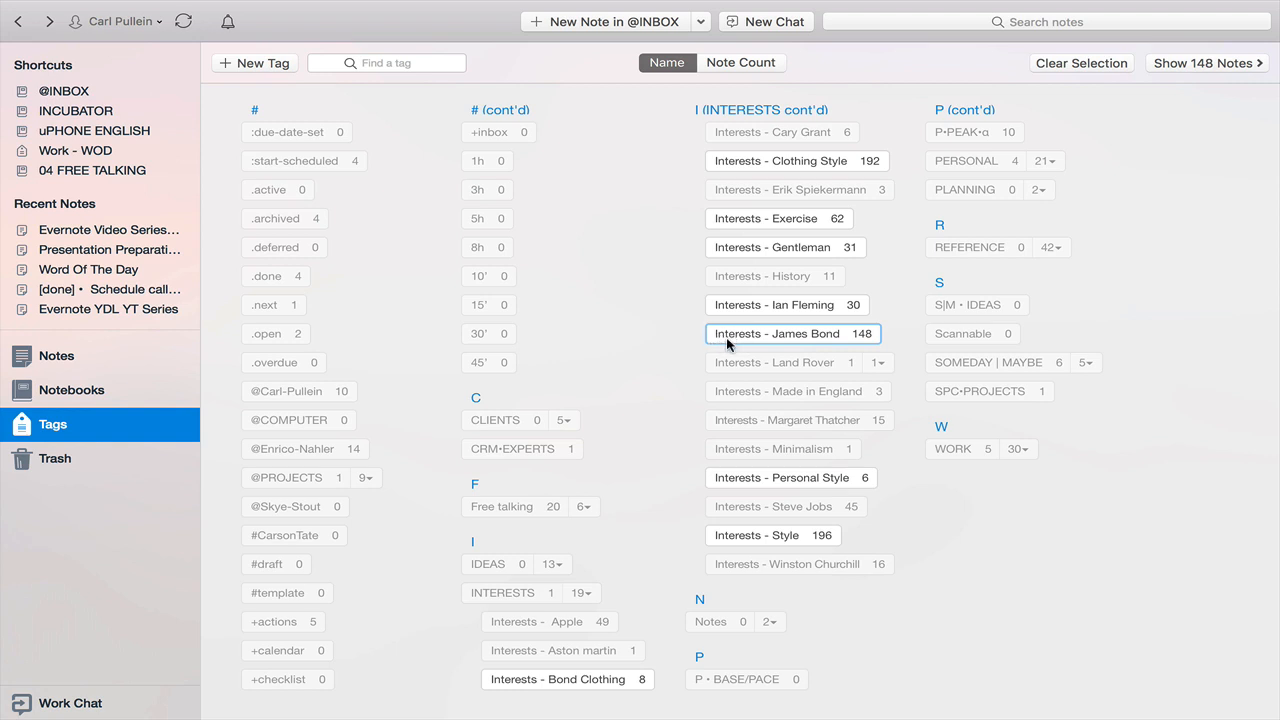
pyautogui.moveTo(820, 347)
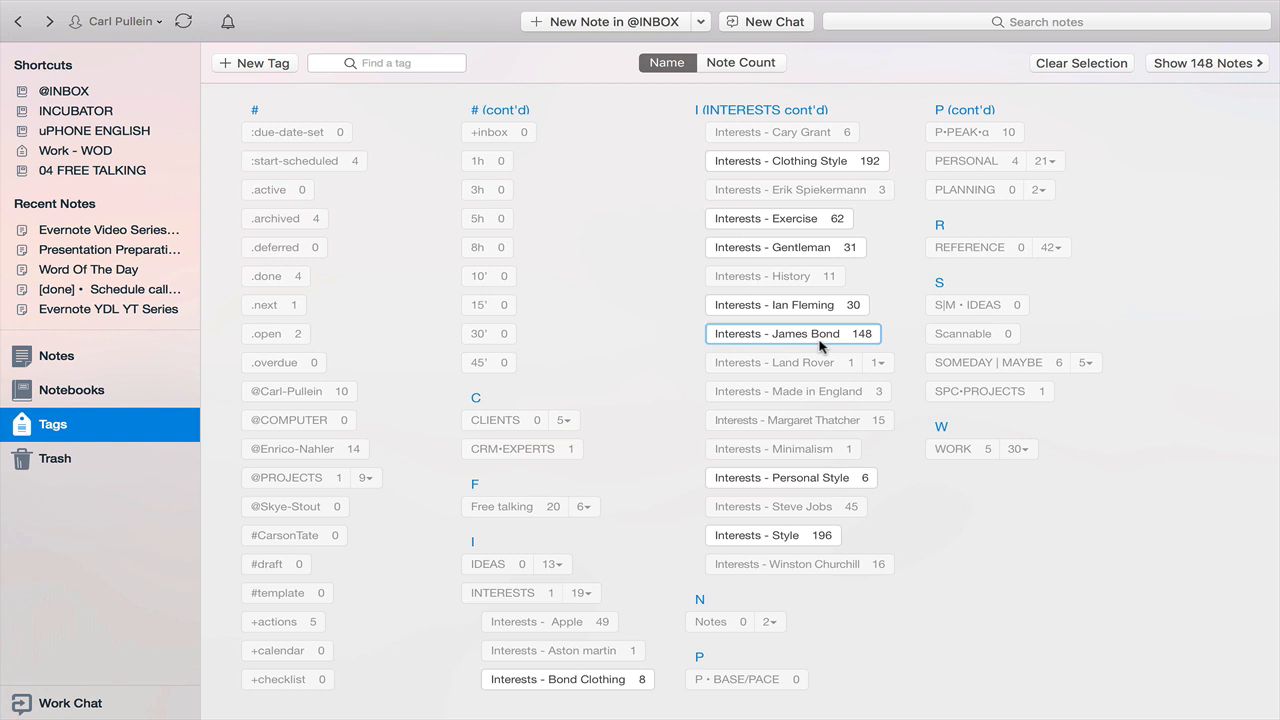
pyautogui.moveTo(836, 347)
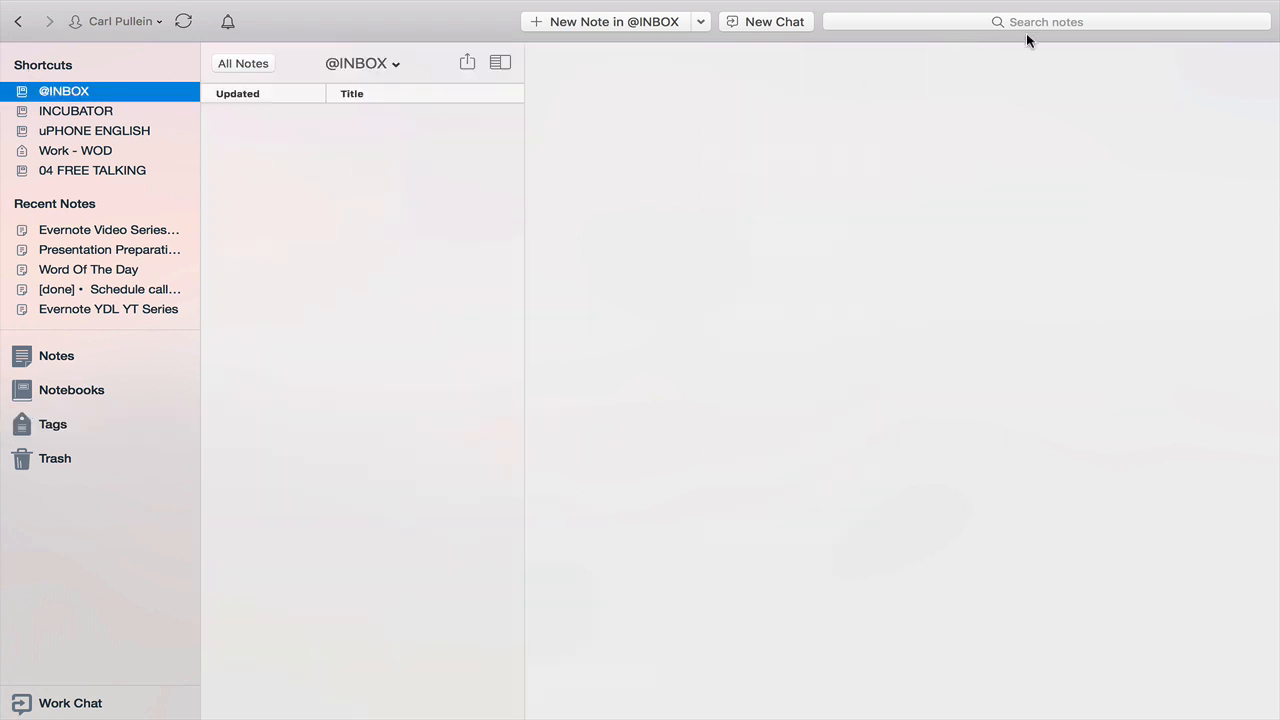
pyautogui.click(1046, 21)
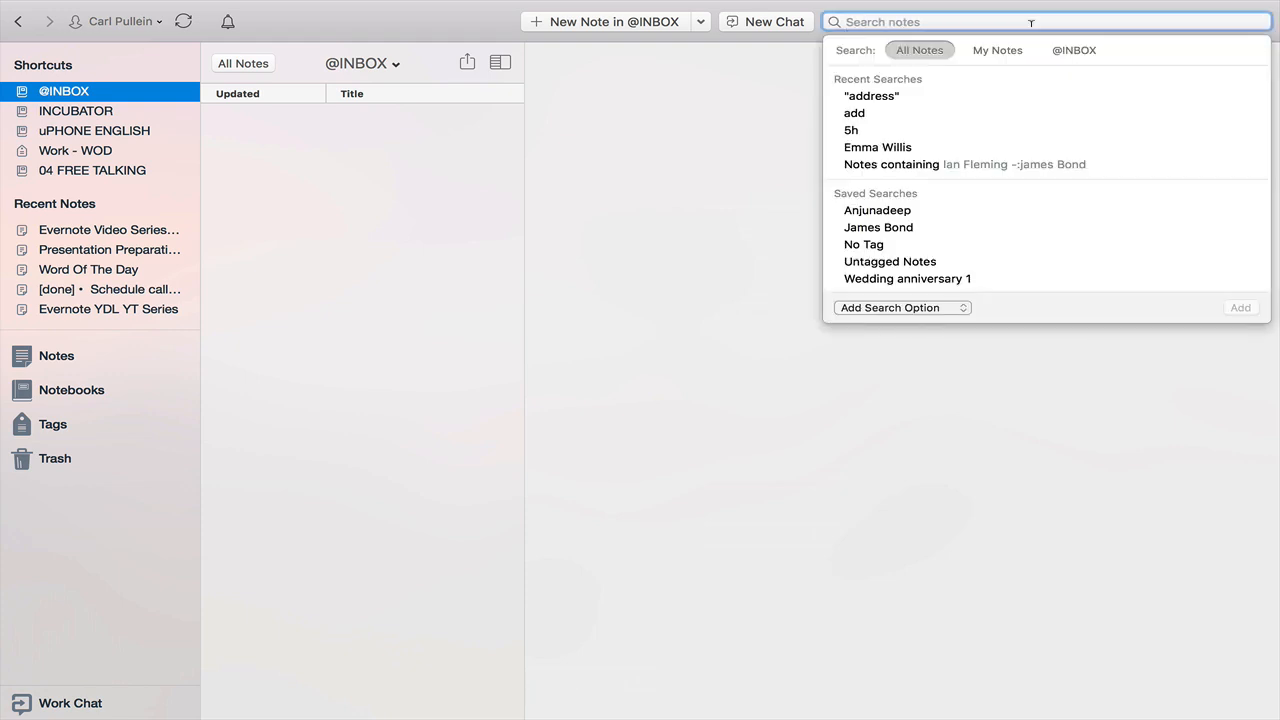
pyautogui.write('James Bond')
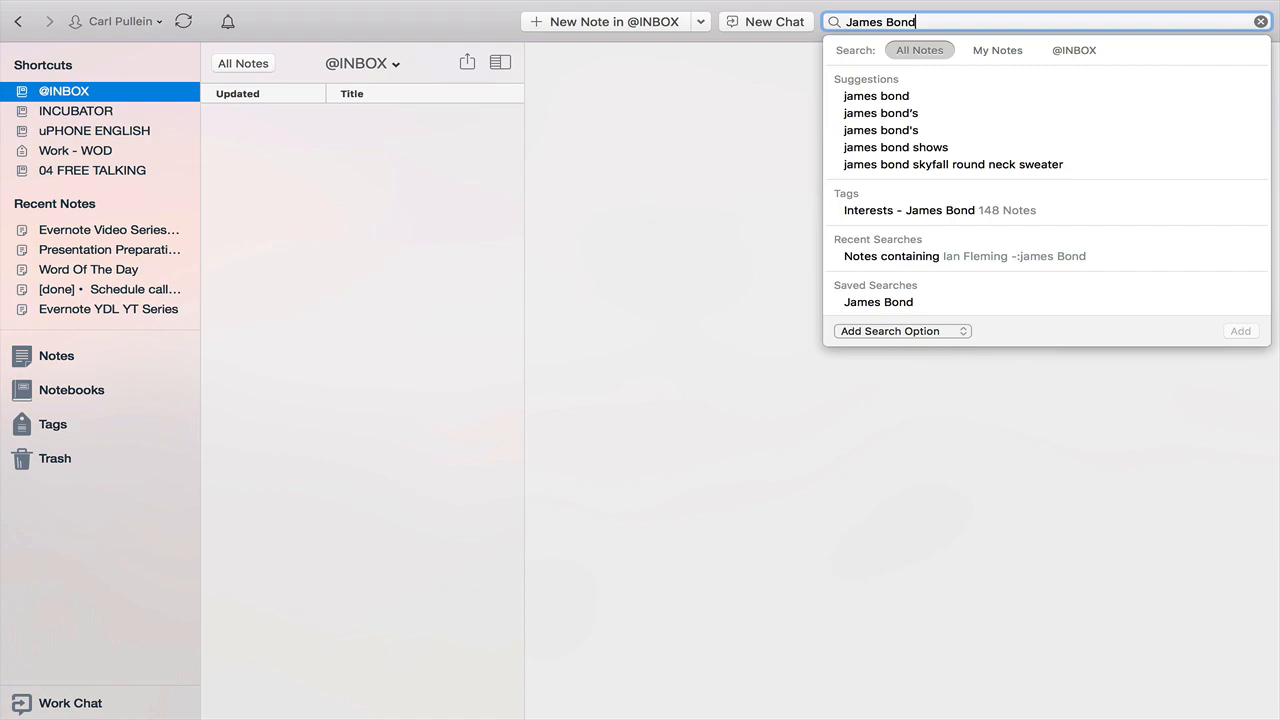
pyautogui.press('enter')
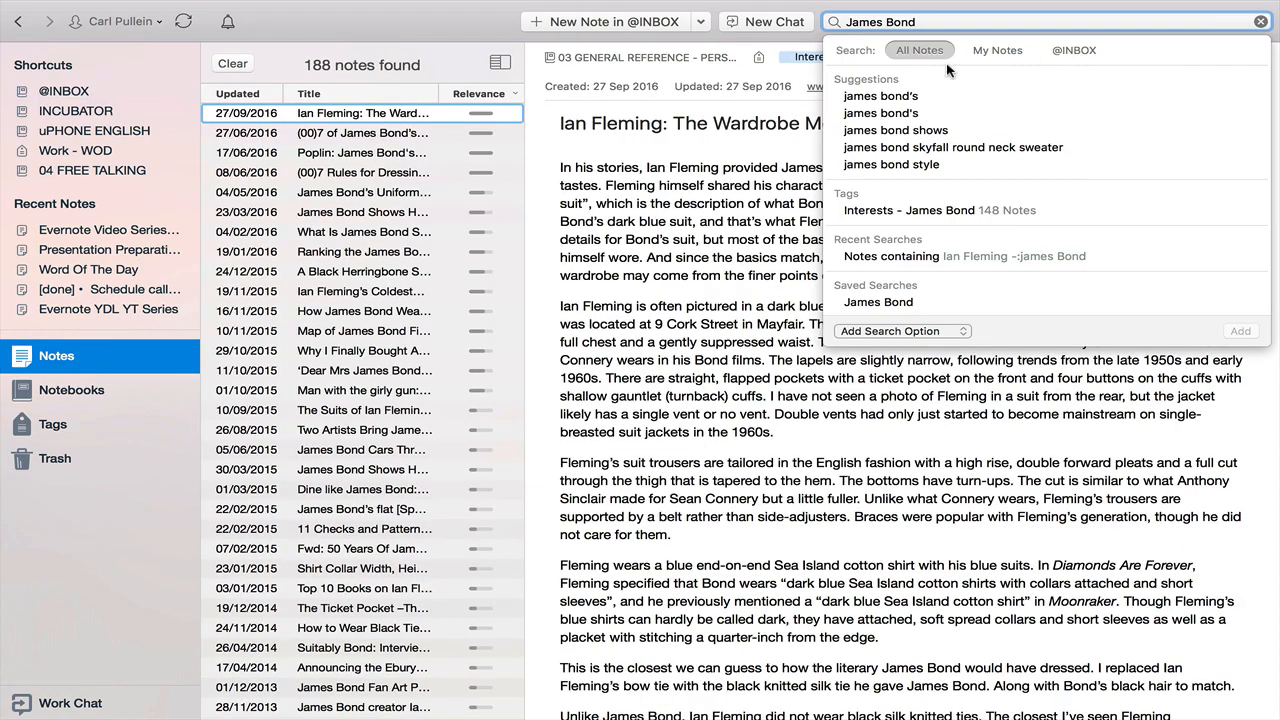
pyautogui.moveTo(370, 93)
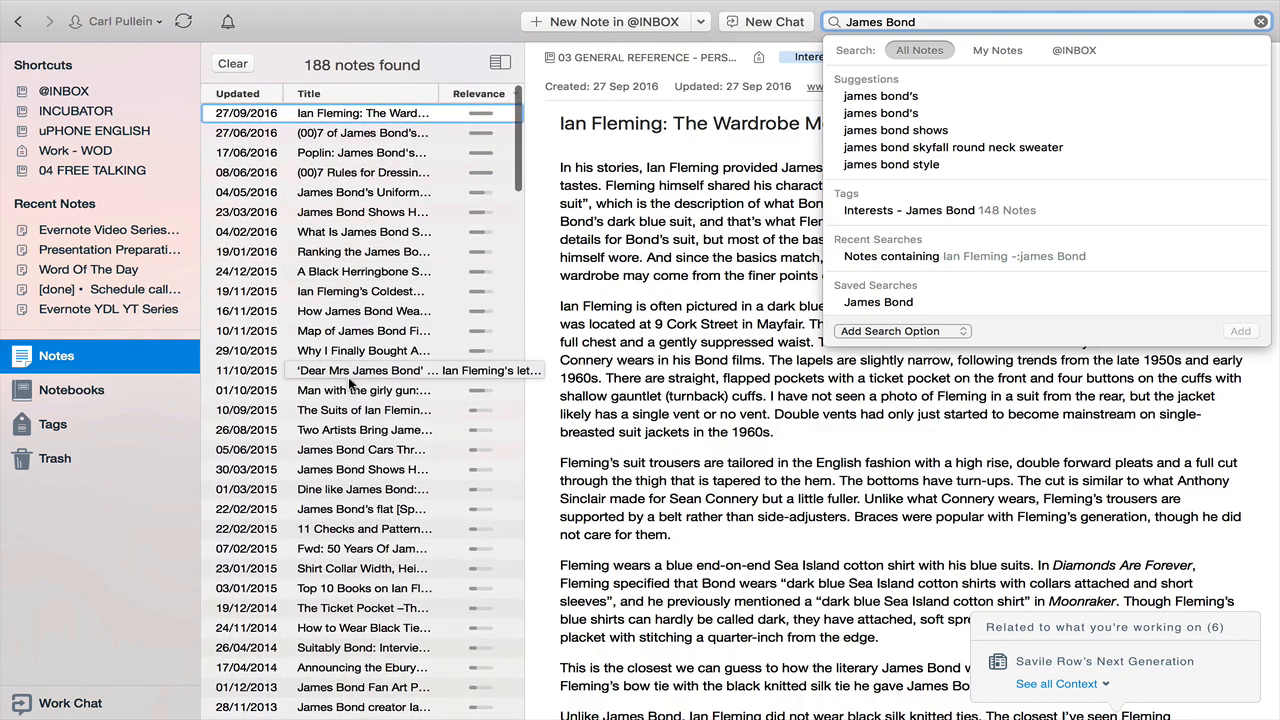
pyautogui.scroll(-3)
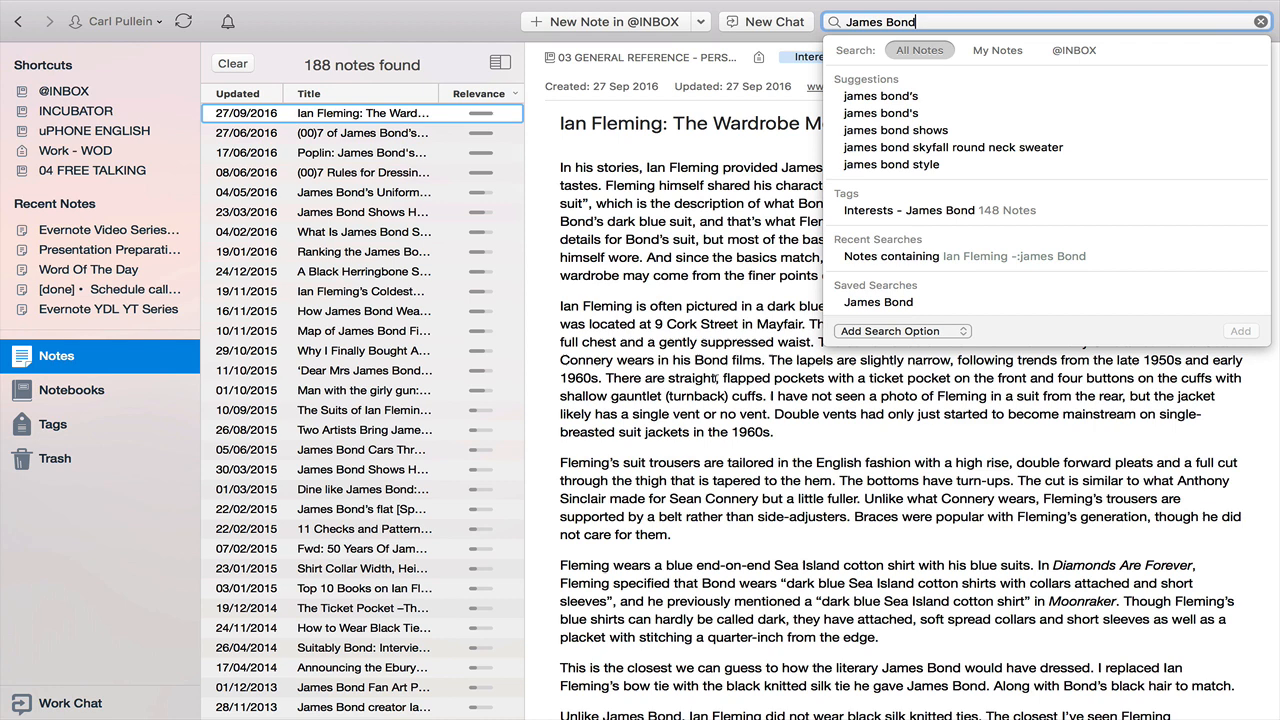
pyautogui.press('BackSpace')
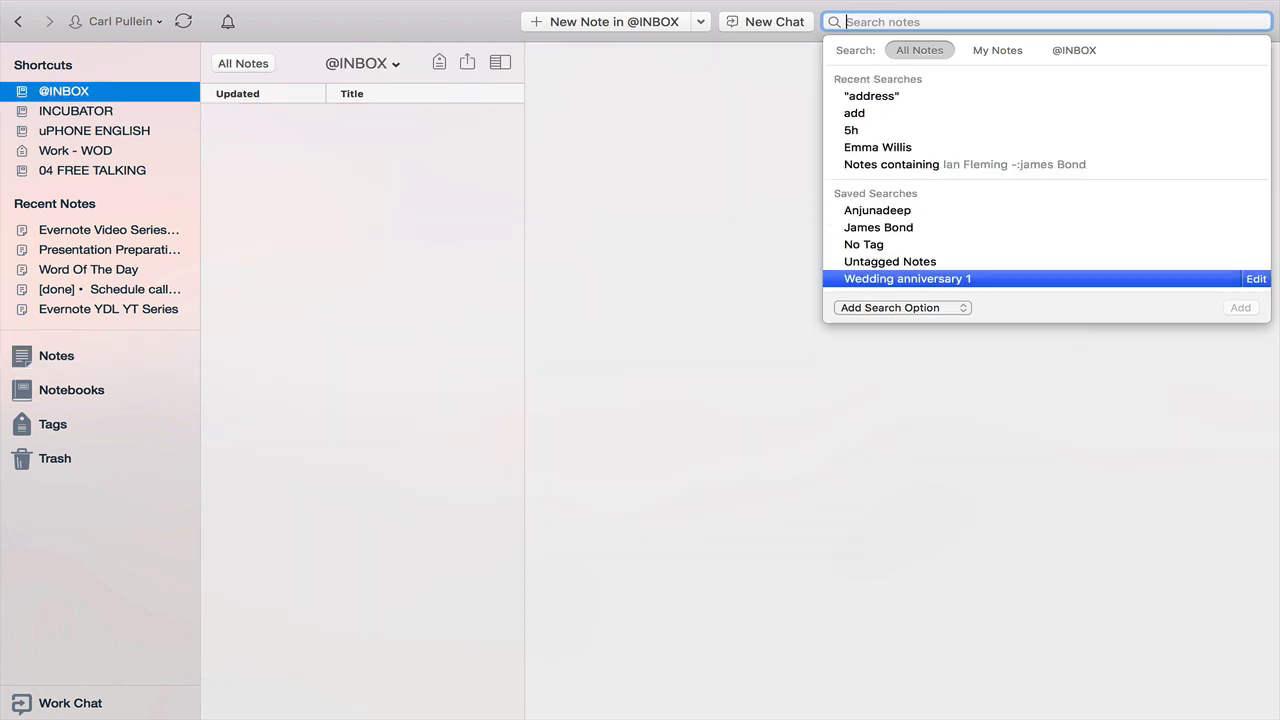
# Search notes for 'course ideas' (43 results), scroll the results, then show all tags
pyautogui.write('Course')
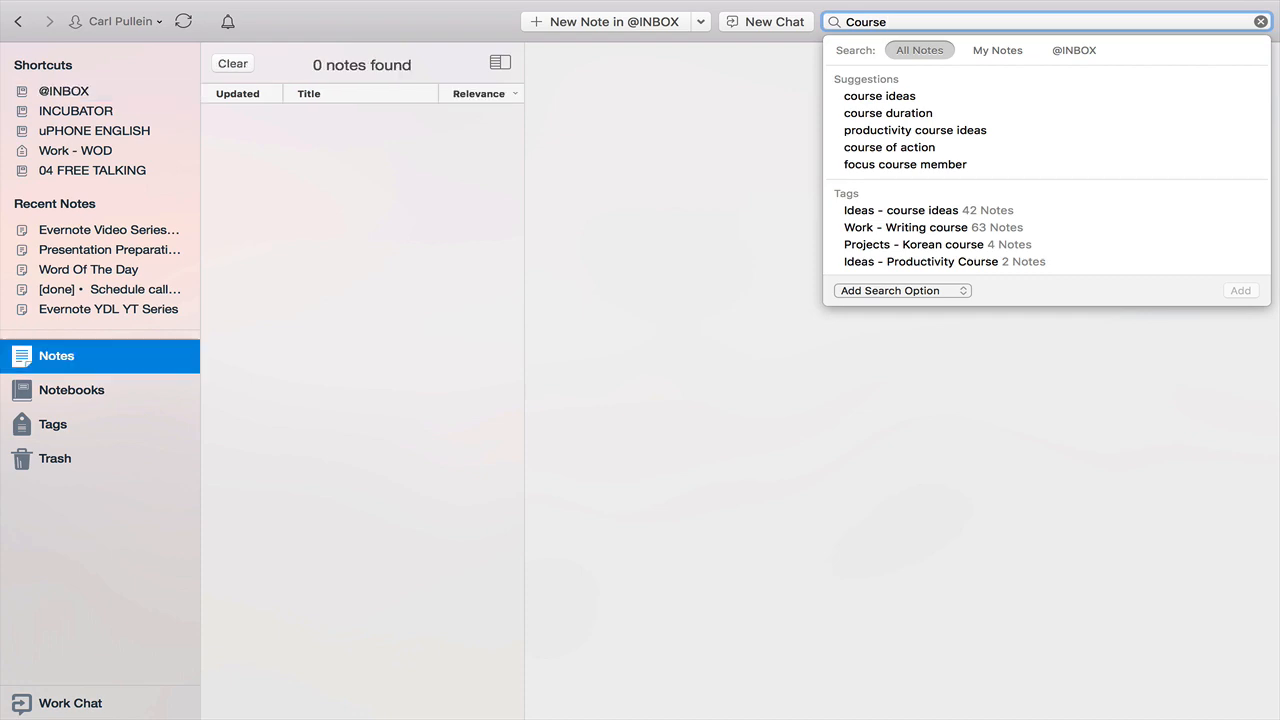
pyautogui.click(879, 95)
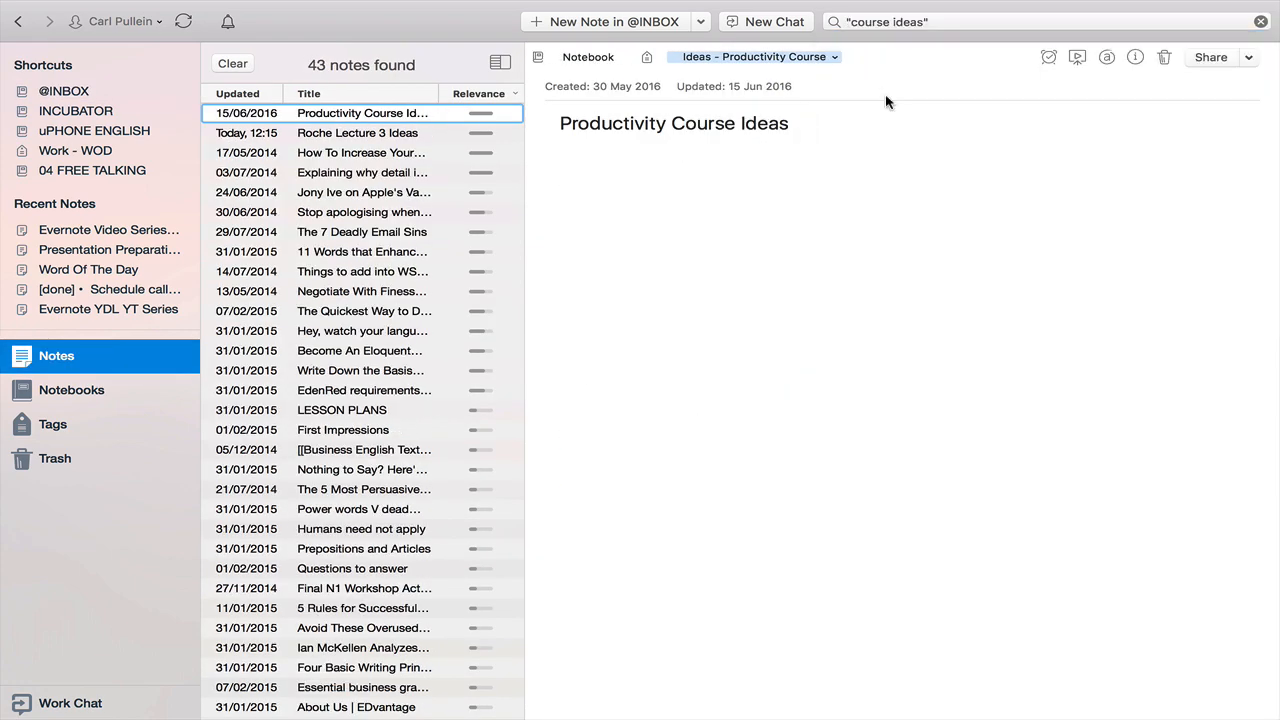
pyautogui.scroll(-3)
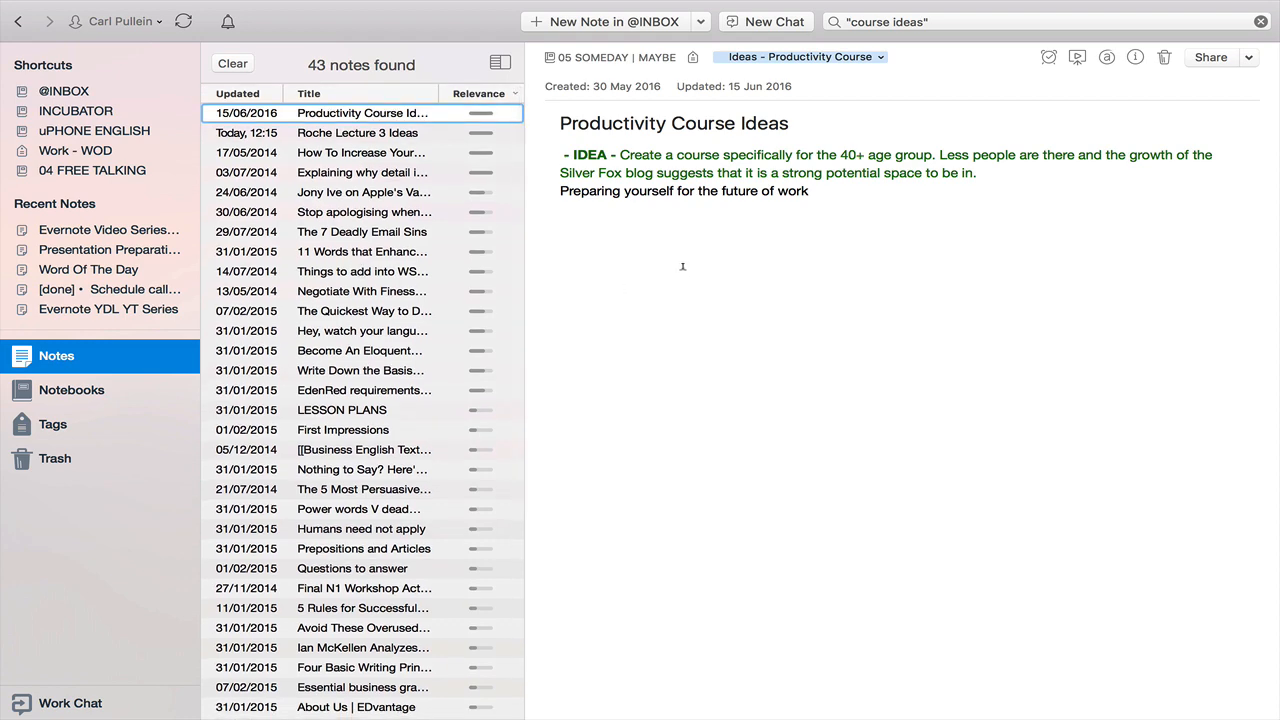
pyautogui.scroll(-3)
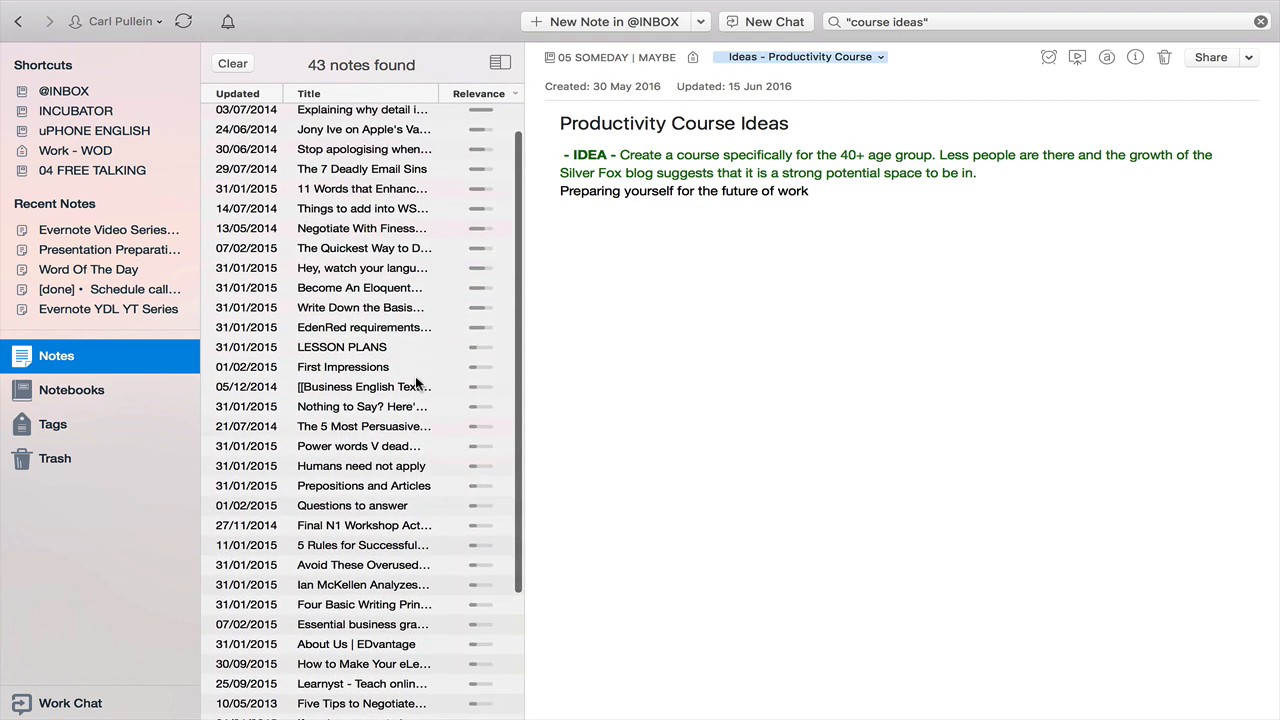
pyautogui.click(52, 424)
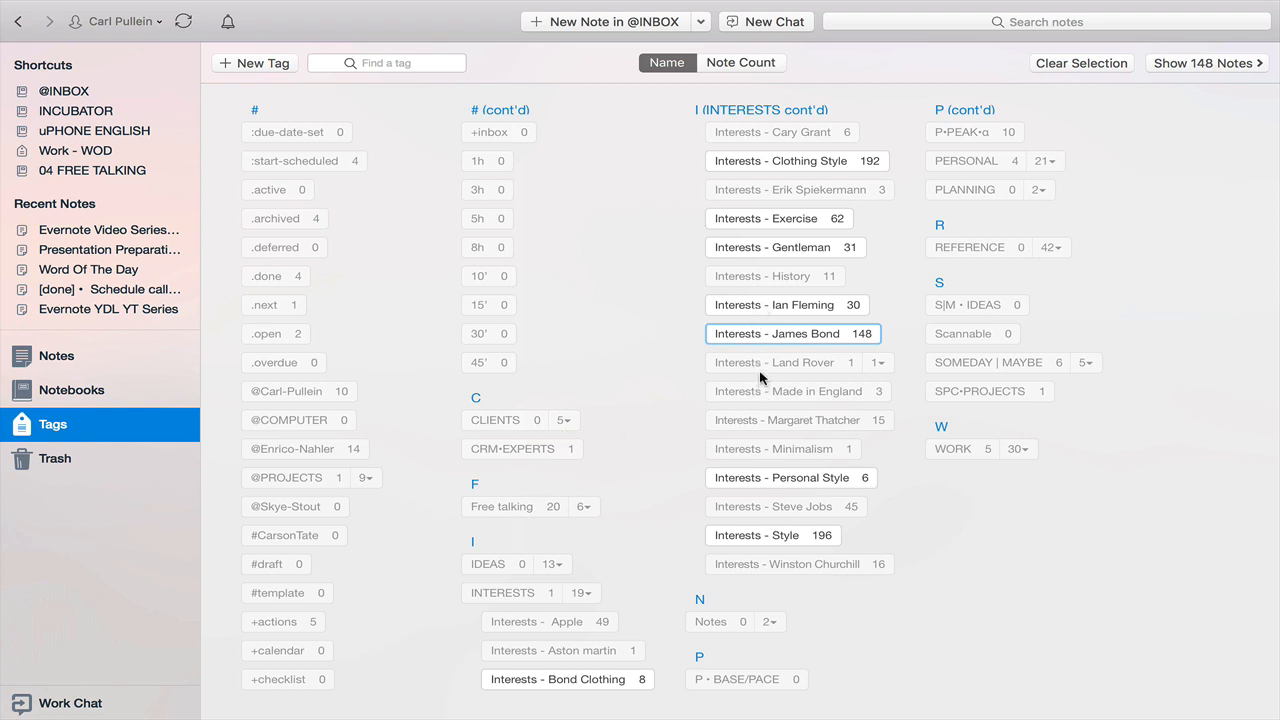
# Leave the tag overview and start a new search of all notes
pyautogui.click(775, 362)
pyautogui.write('L')
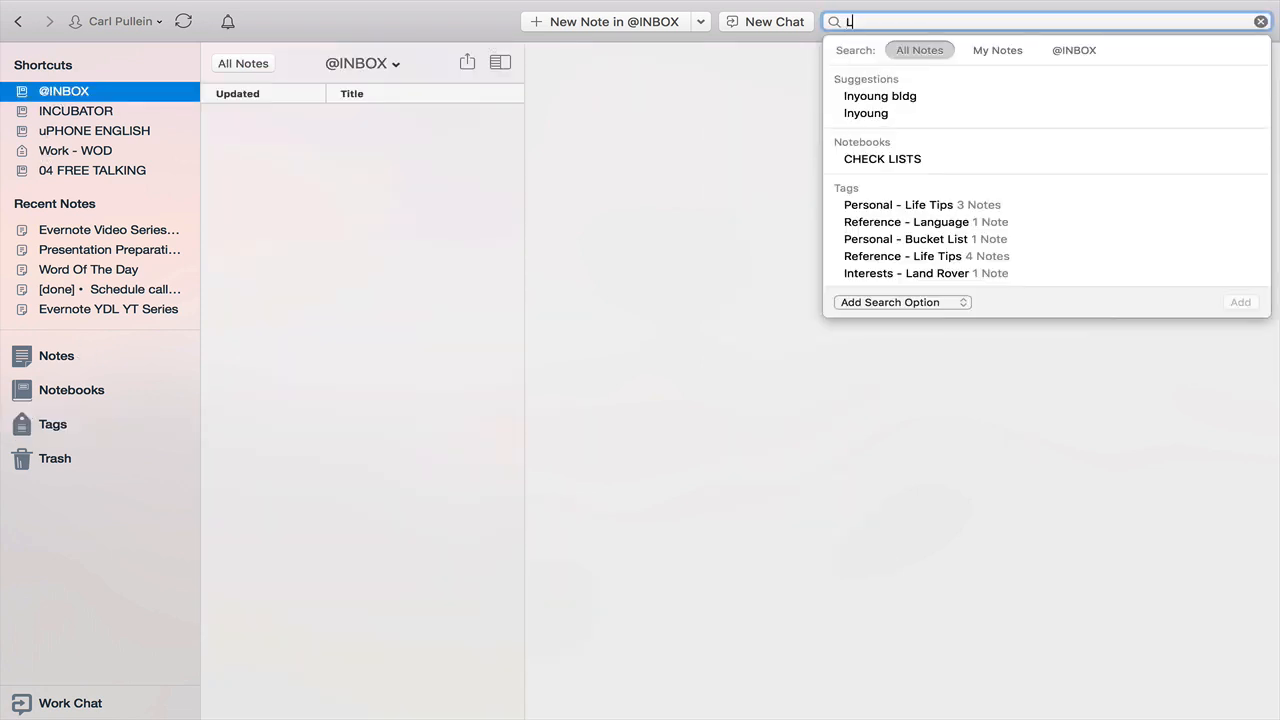
pyautogui.write('and Rover')
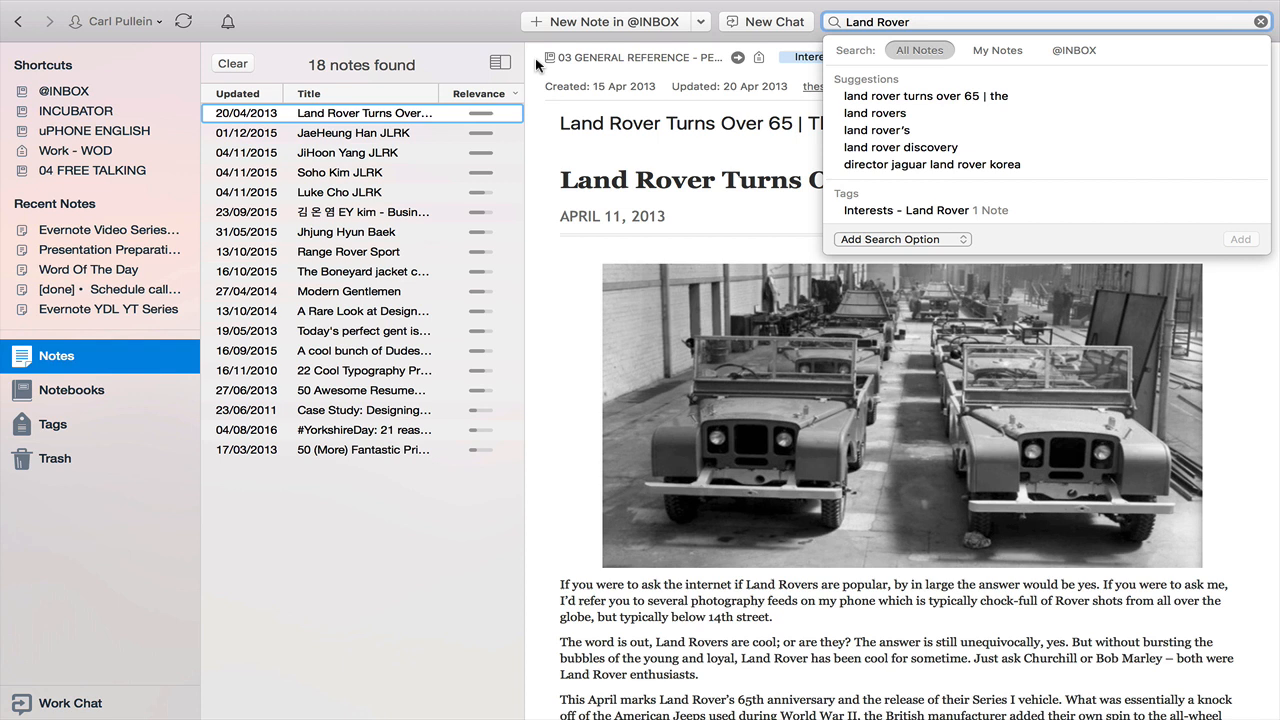
pyautogui.moveTo(852, 72)
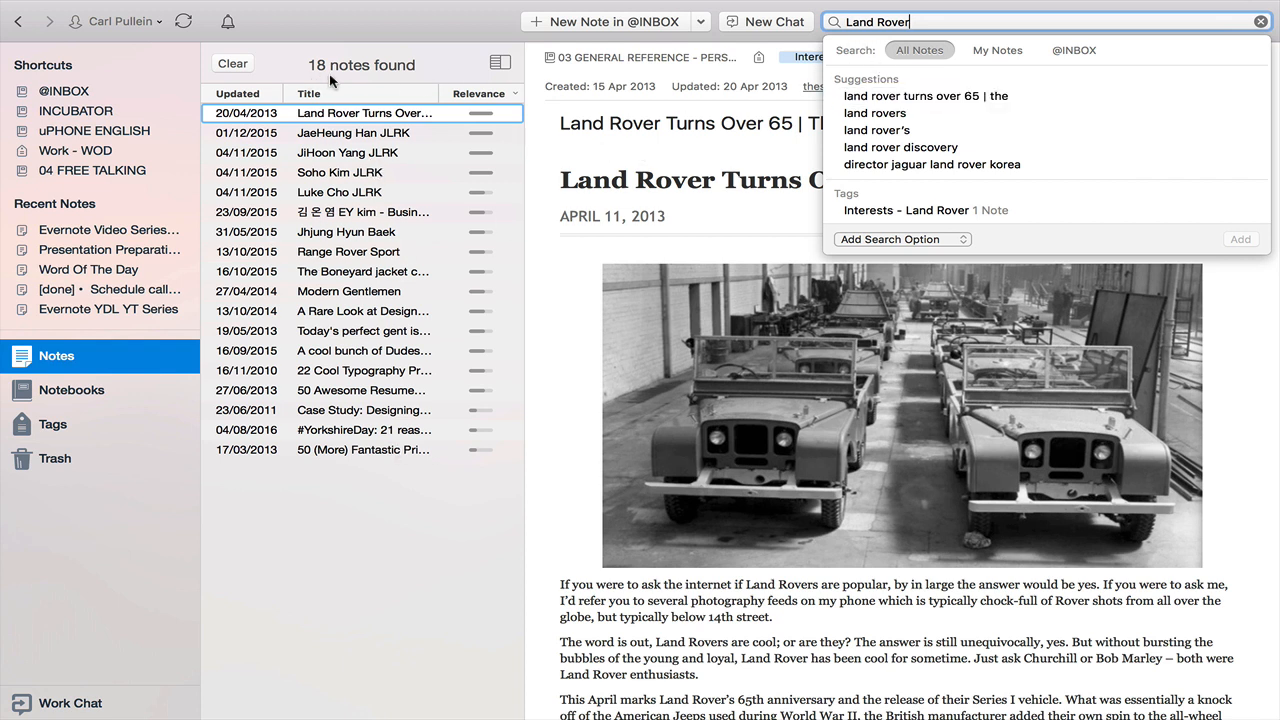
pyautogui.moveTo(338, 152)
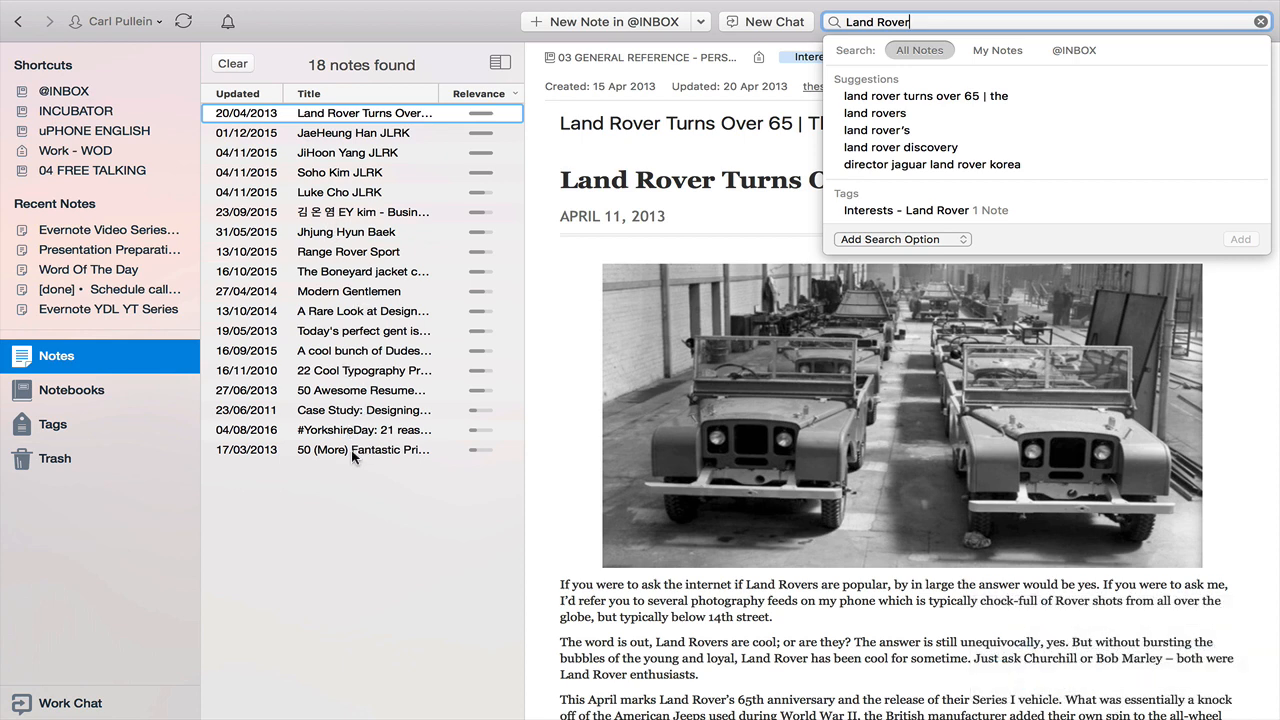
pyautogui.moveTo(358, 362)
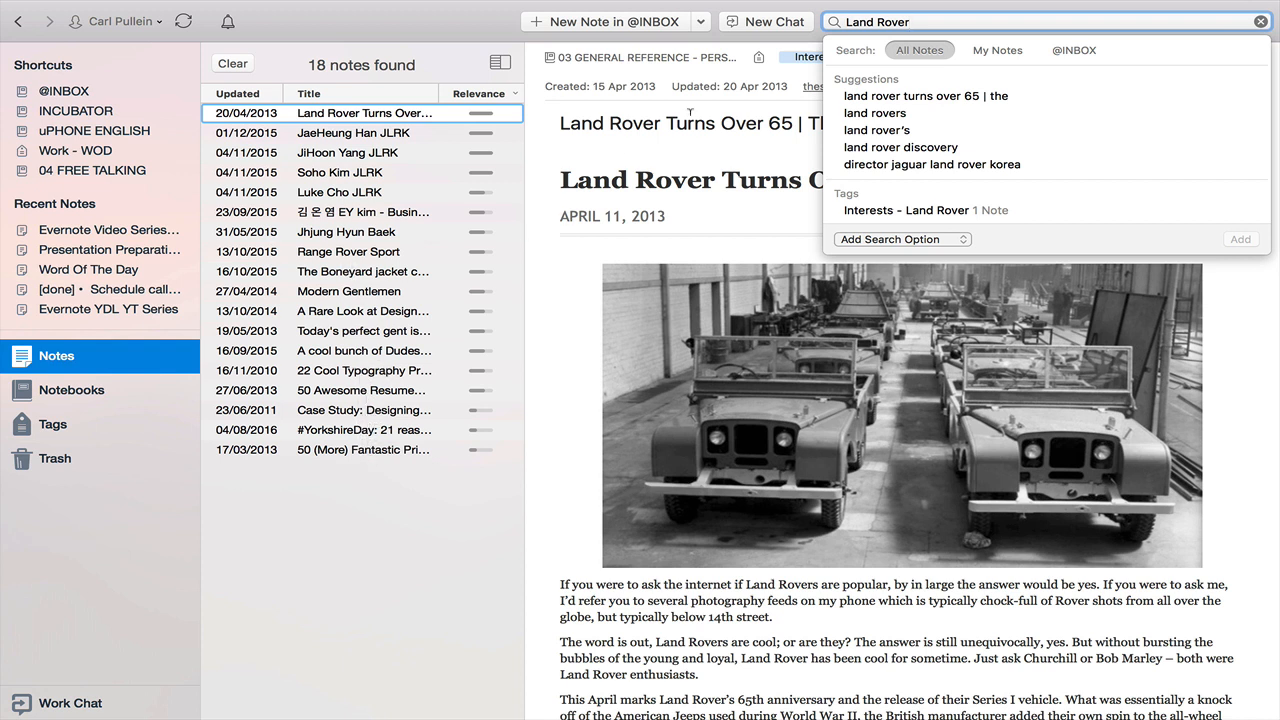
pyautogui.click(400, 502)
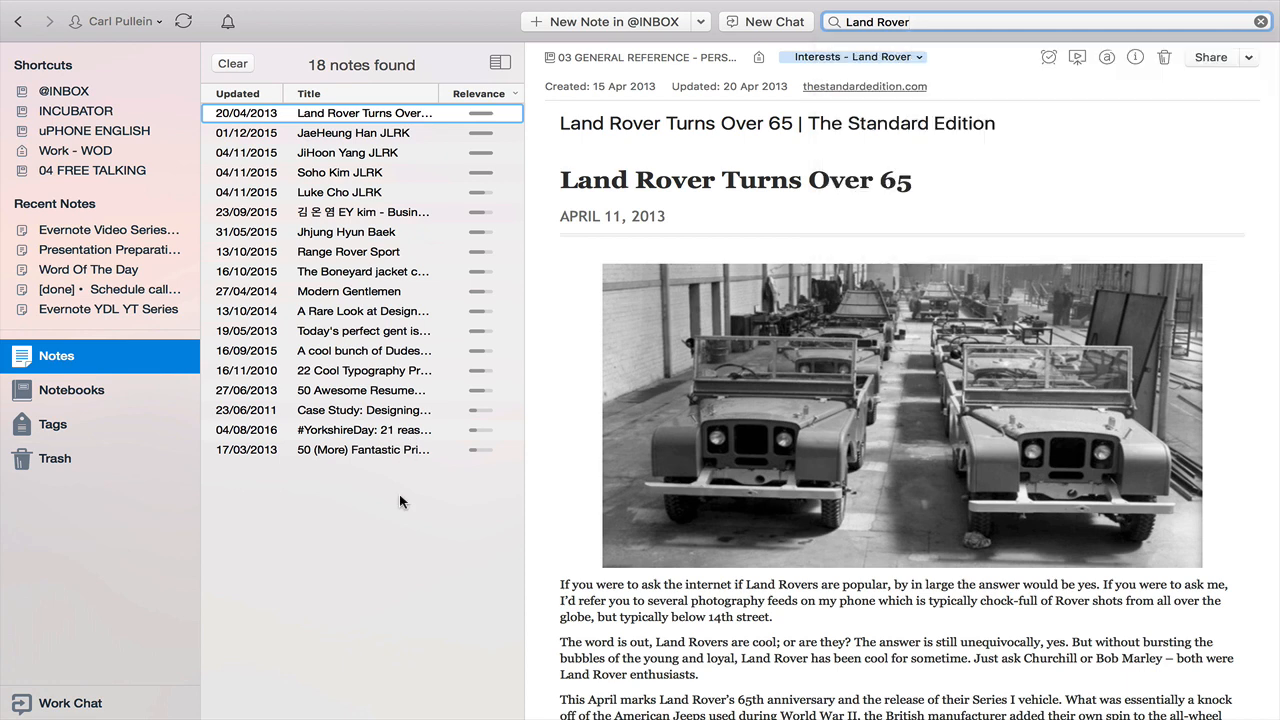
pyautogui.click(64, 91)
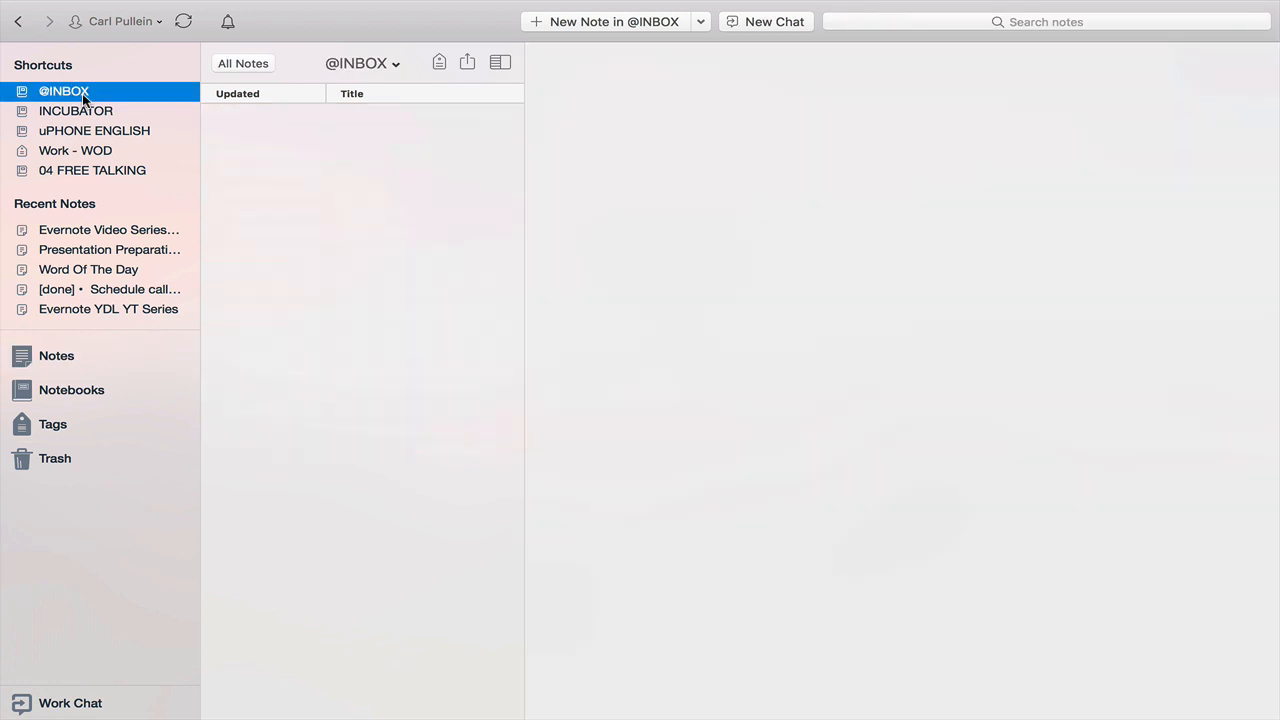